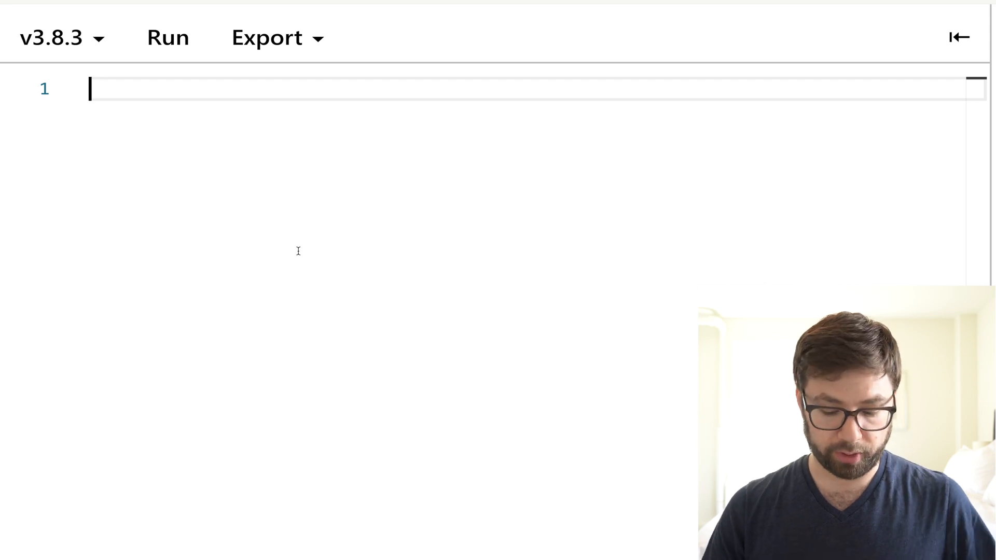
- Define interface Person { name: string; hungry: boolean } and const me: Person with name 'Harry', hungry false
type("interface Person {")
type("hungry")
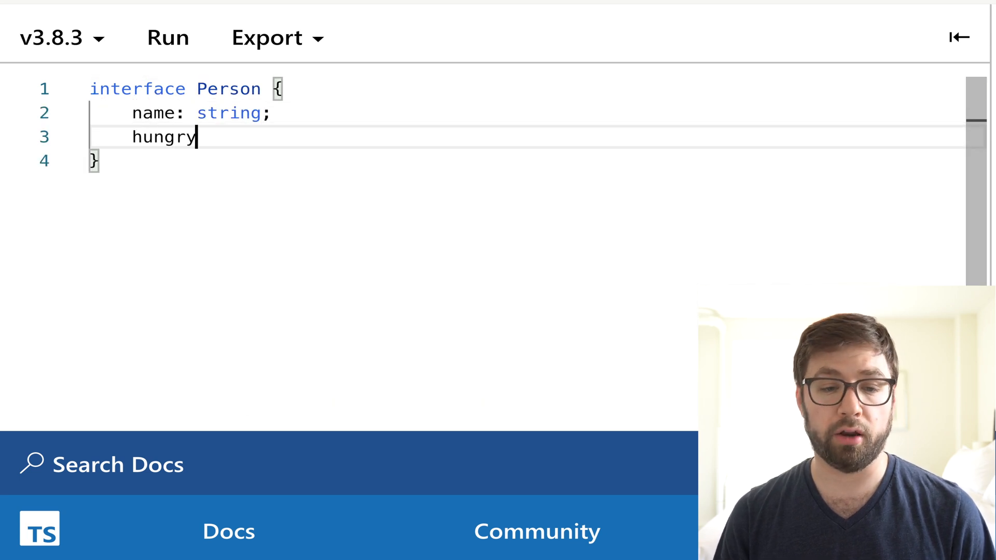
type(": boolean;")
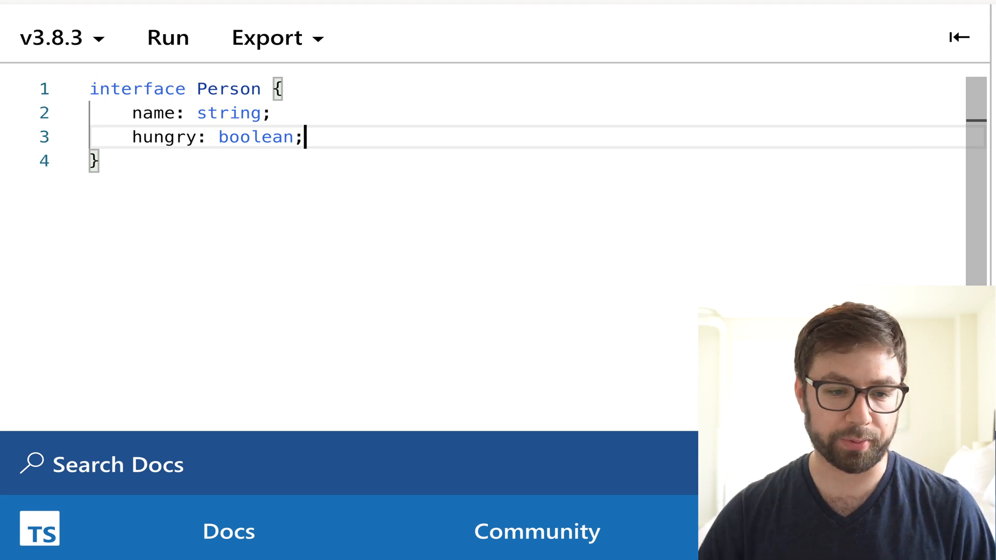
type(";")
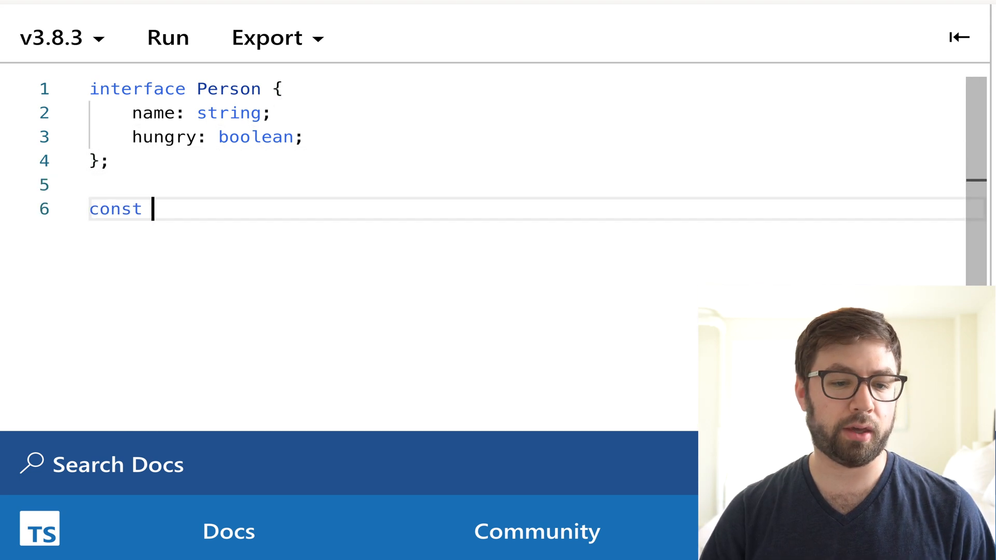
type("me: Person {}")
type("nam")
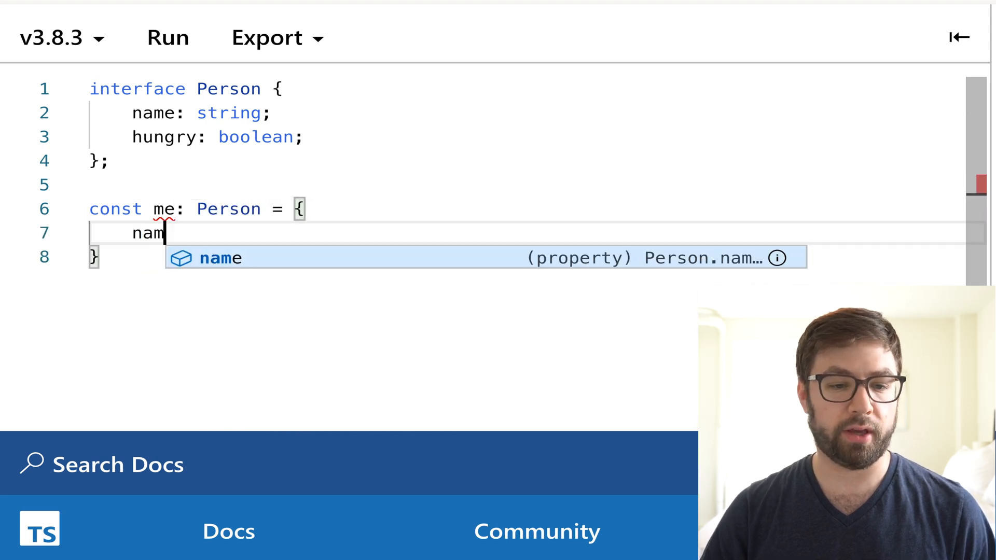
type("e: 'Harry',")
type("hungry: false,")
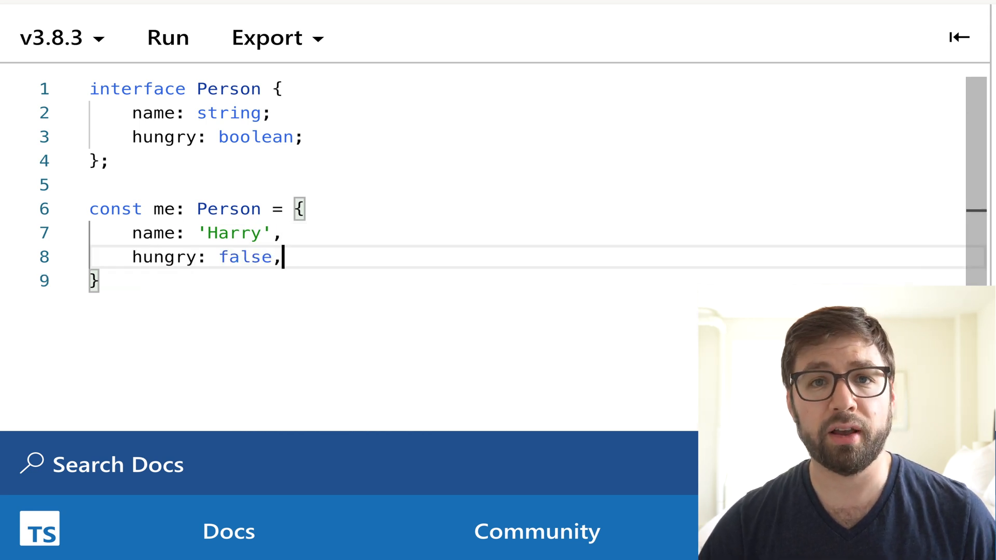
double_click(164, 257)
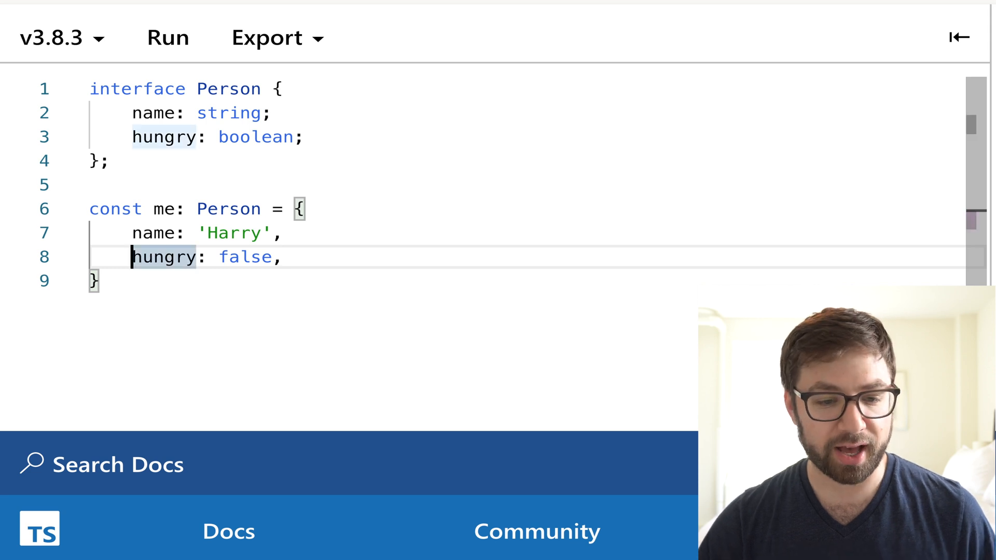
mouse_move(163, 208)
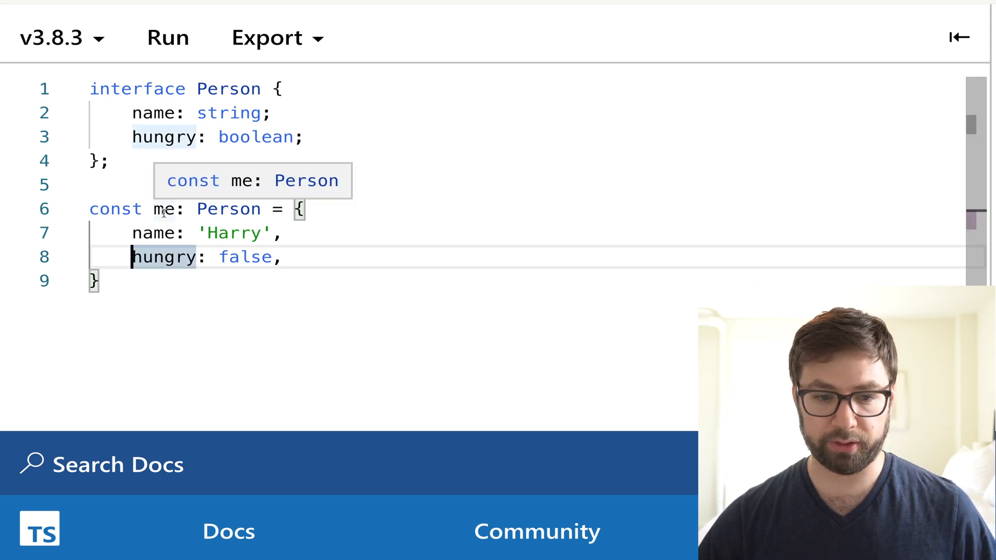
type("1")
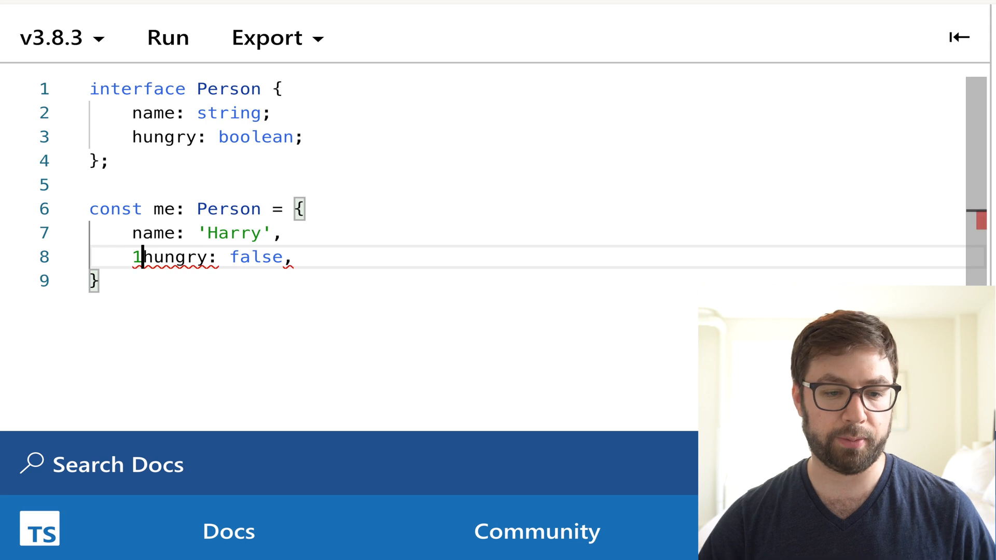
type("2")
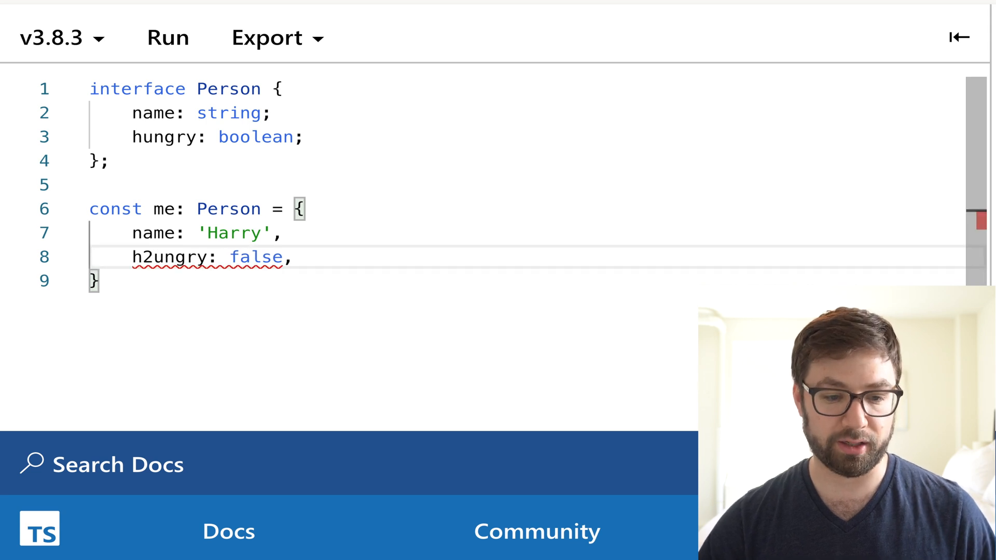
mouse_move(172, 257)
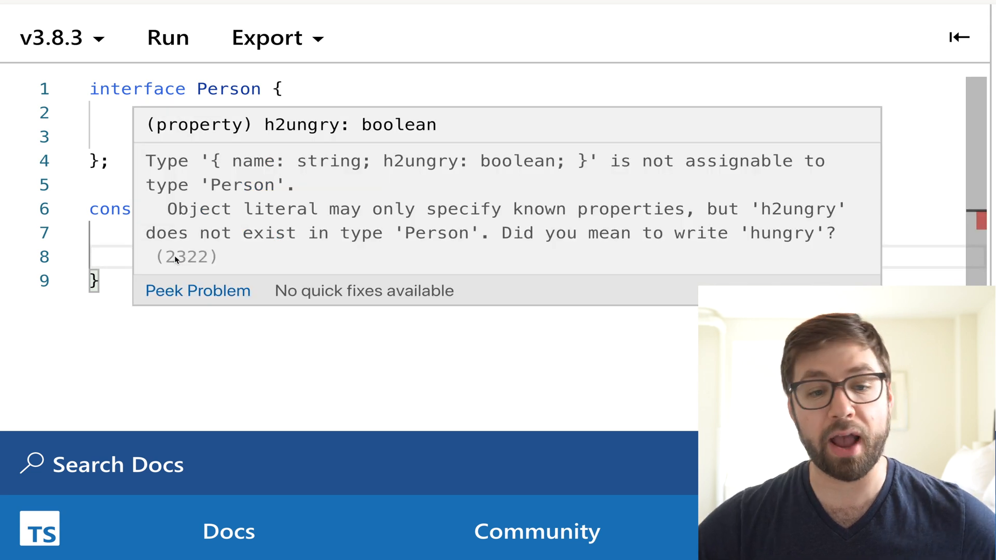
mouse_move(222, 173)
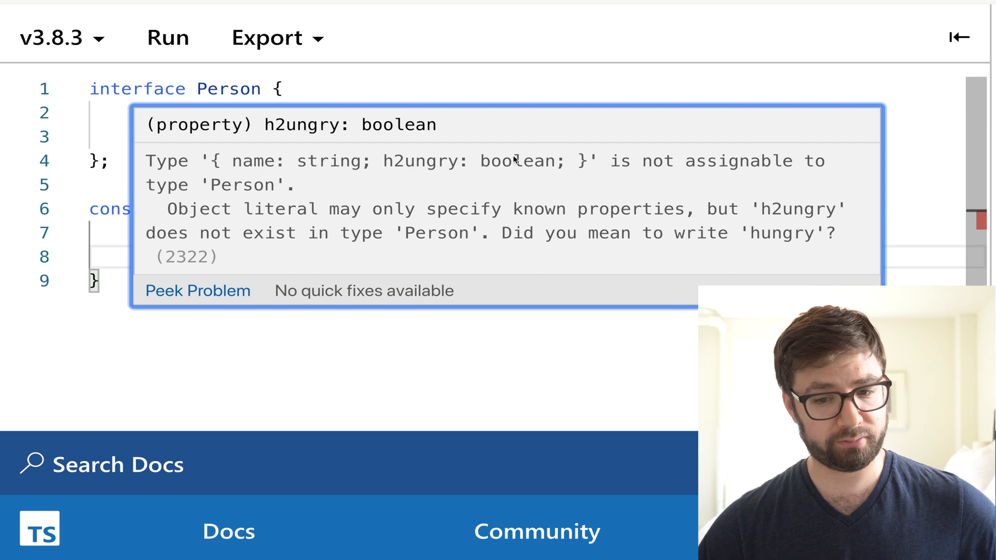
double_click(167, 184)
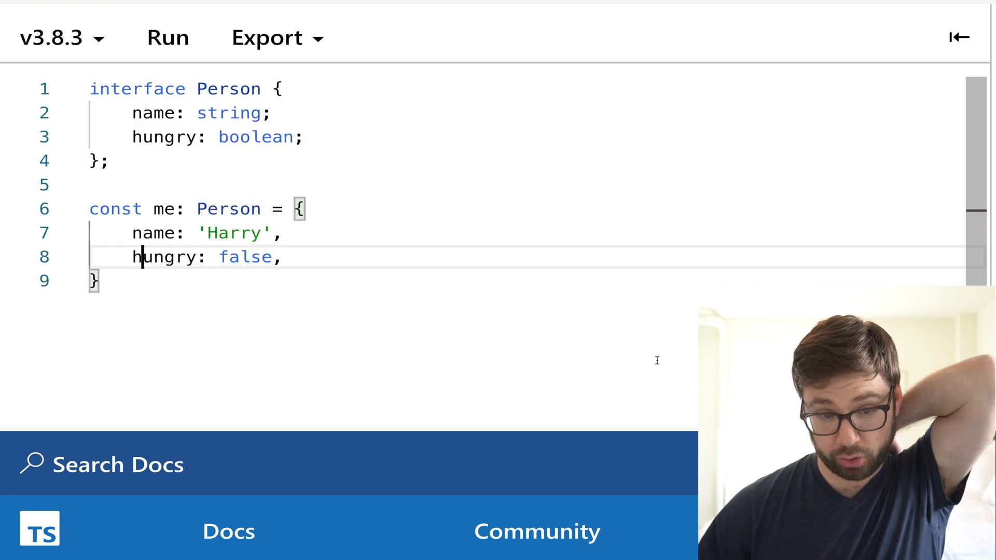
- Declare class Harry implements Person with name: string and hungry: boolean properties
key("enter")
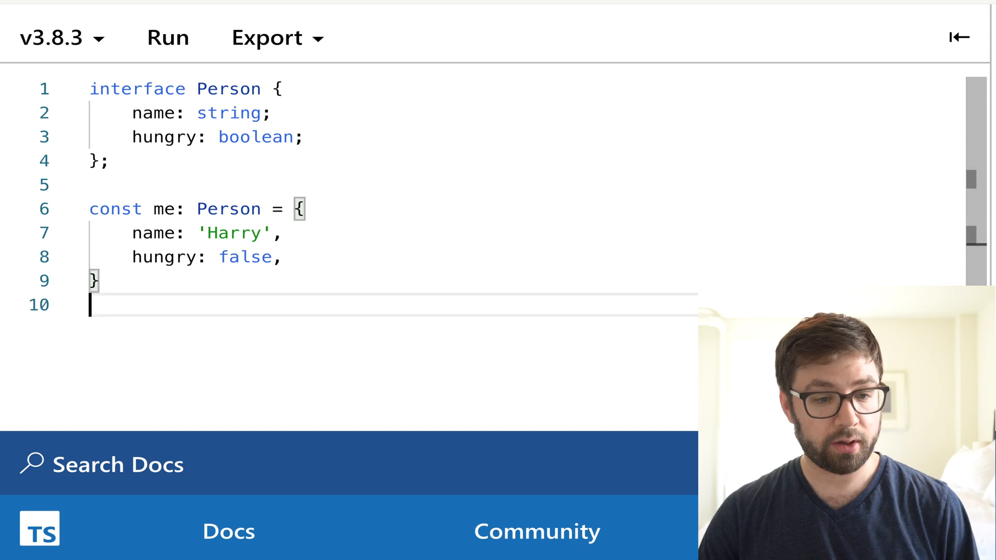
type("class")
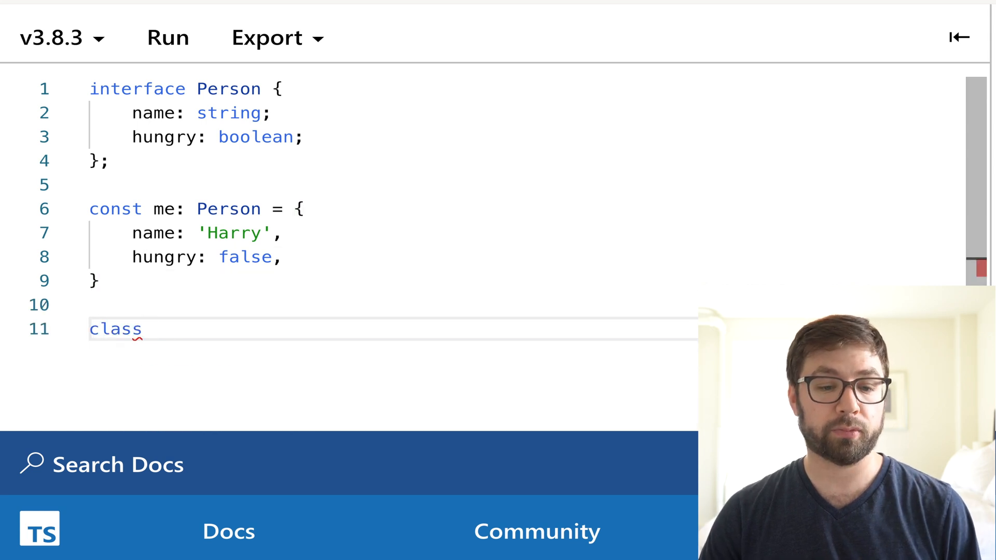
type("Harry implements Person {")
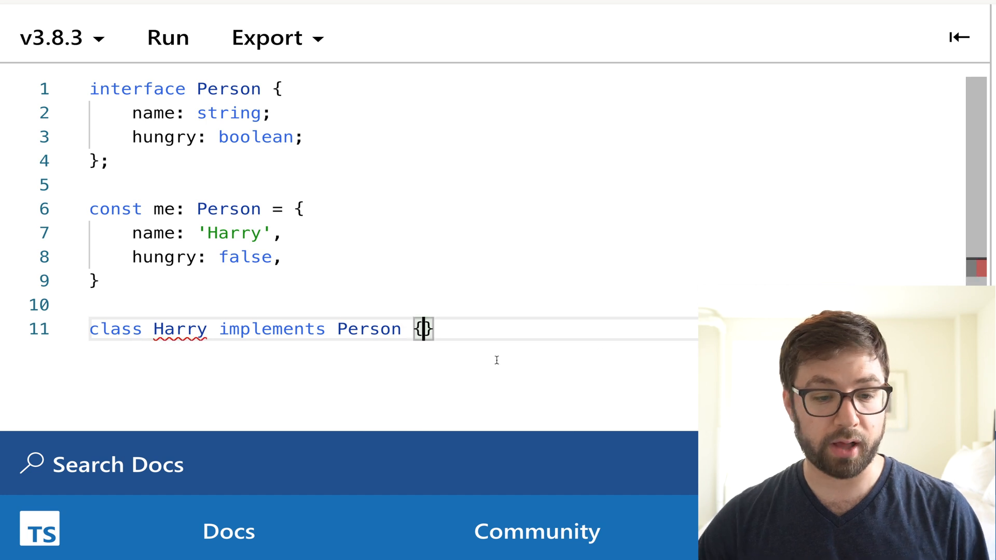
mouse_move(180, 329)
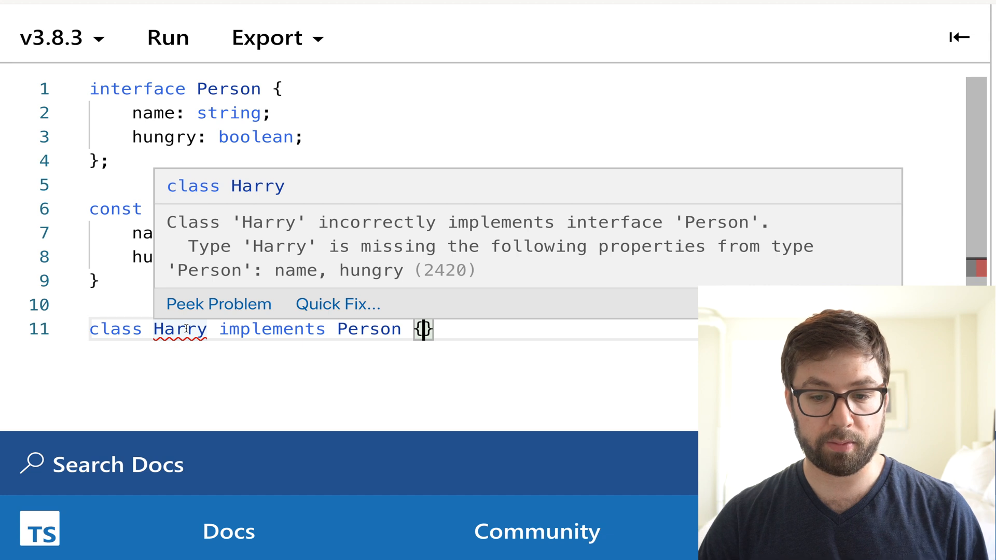
type("name: string;")
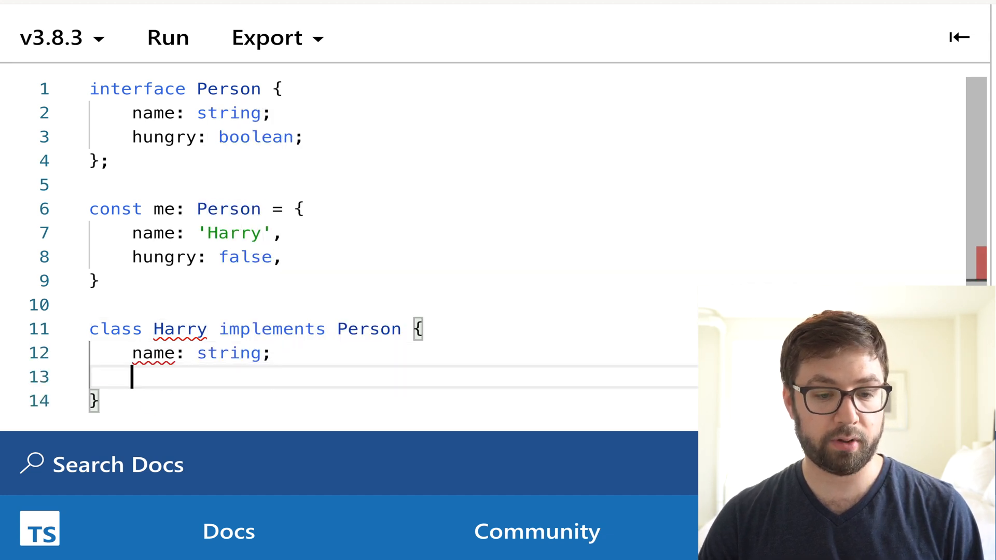
type("hugr")
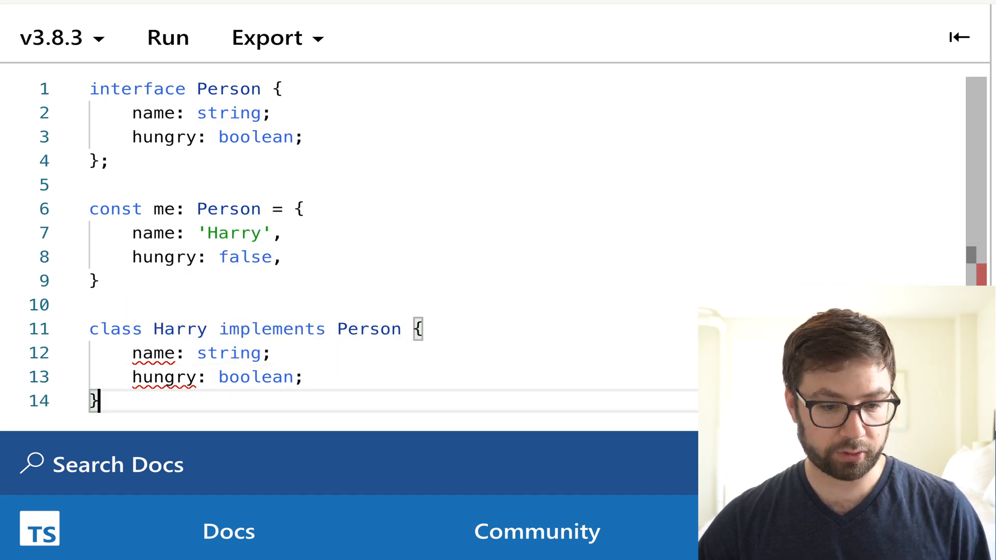
key("Return")
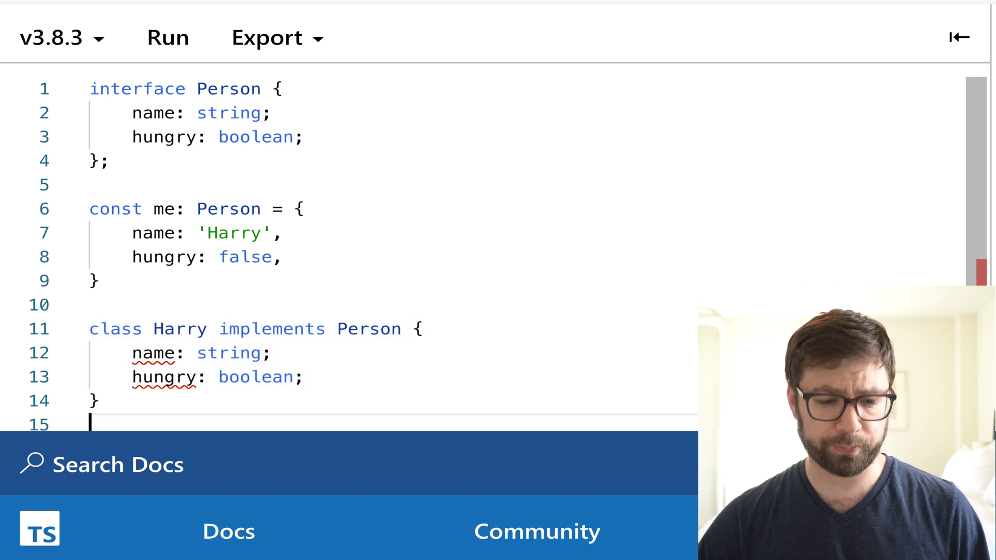
- Define interface Greeting with call signature (name: string): string
scroll("down", 3)
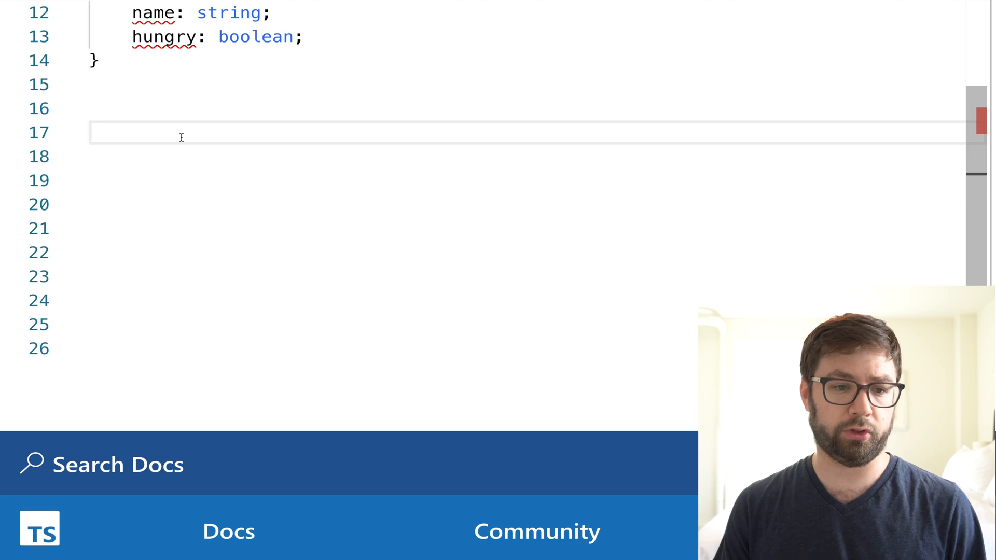
type("interface Greeting")
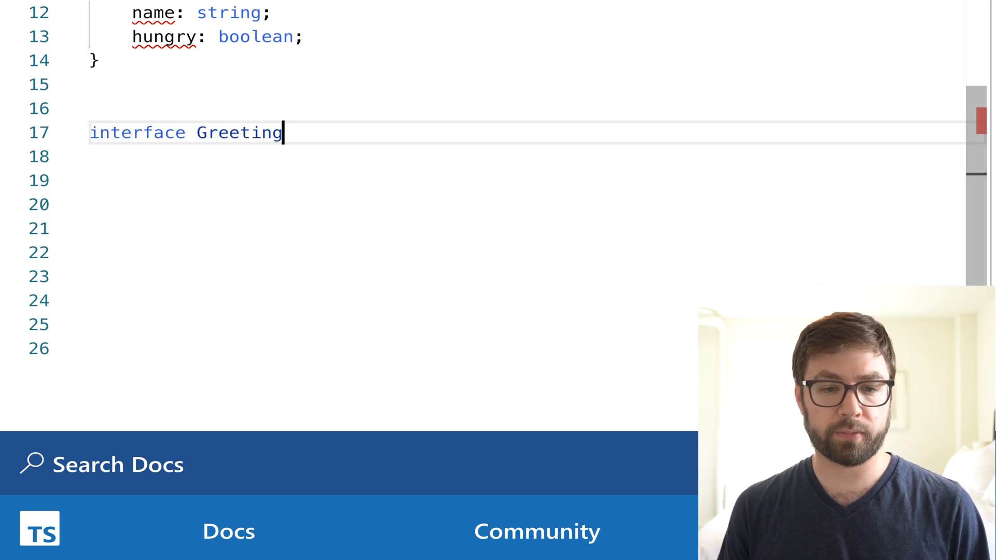
type("{")
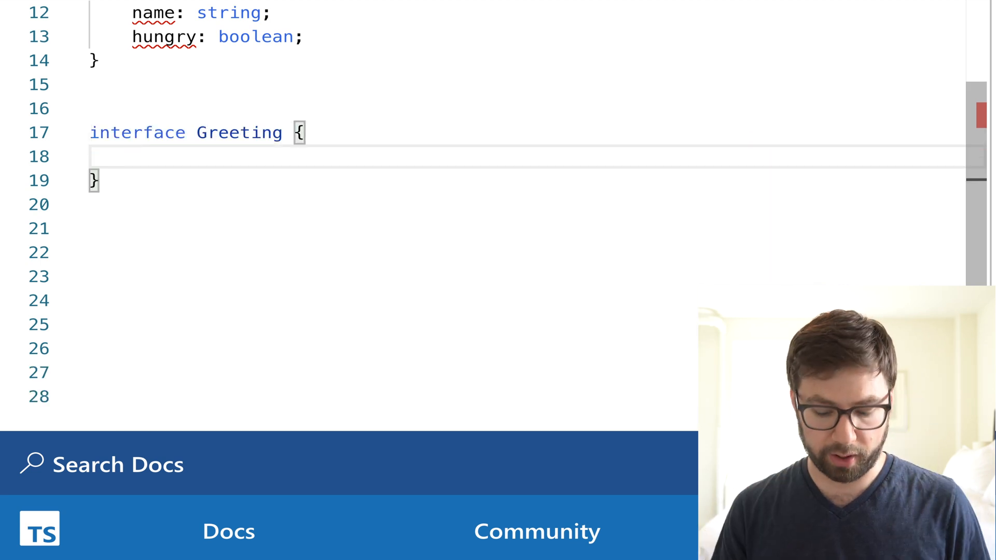
type("()")
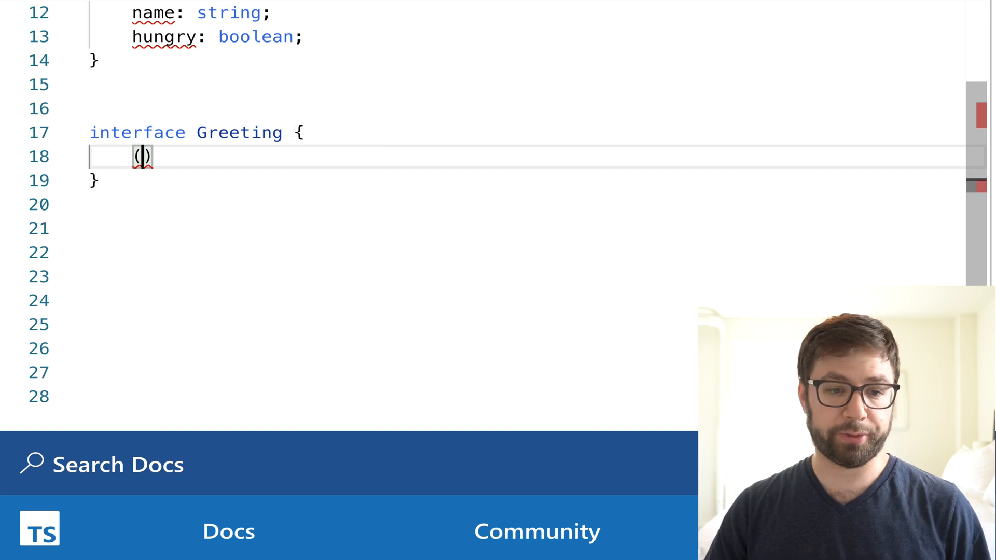
type("name")
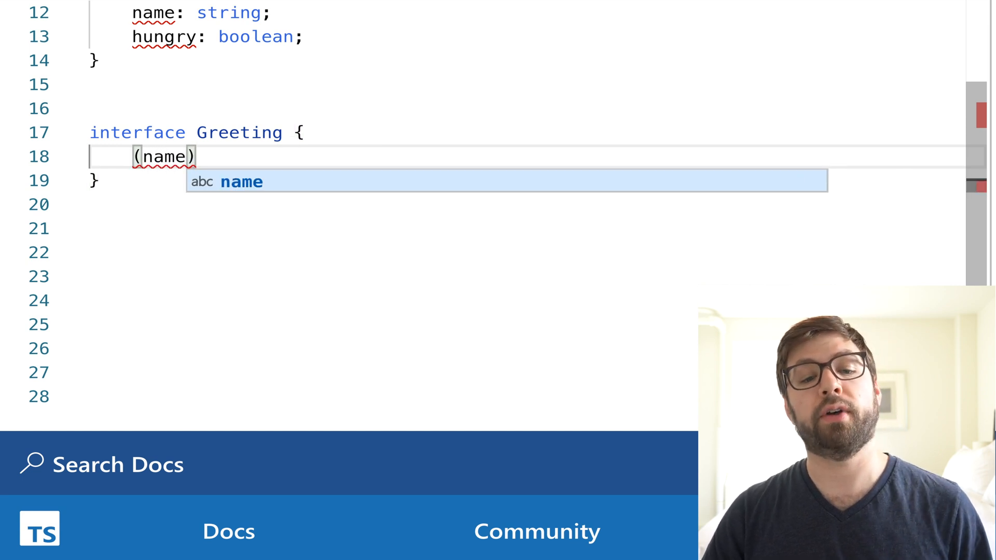
type(": string):")
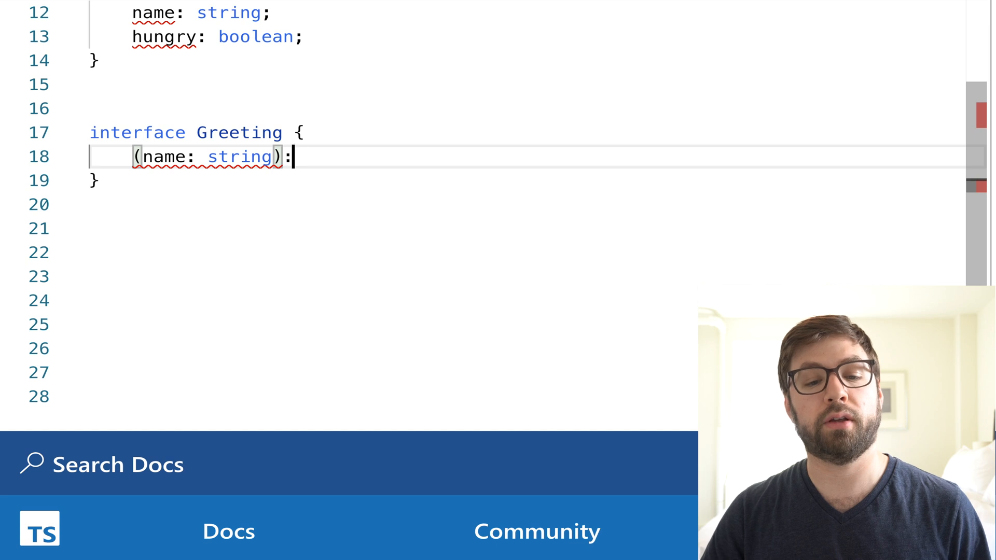
type("string;")
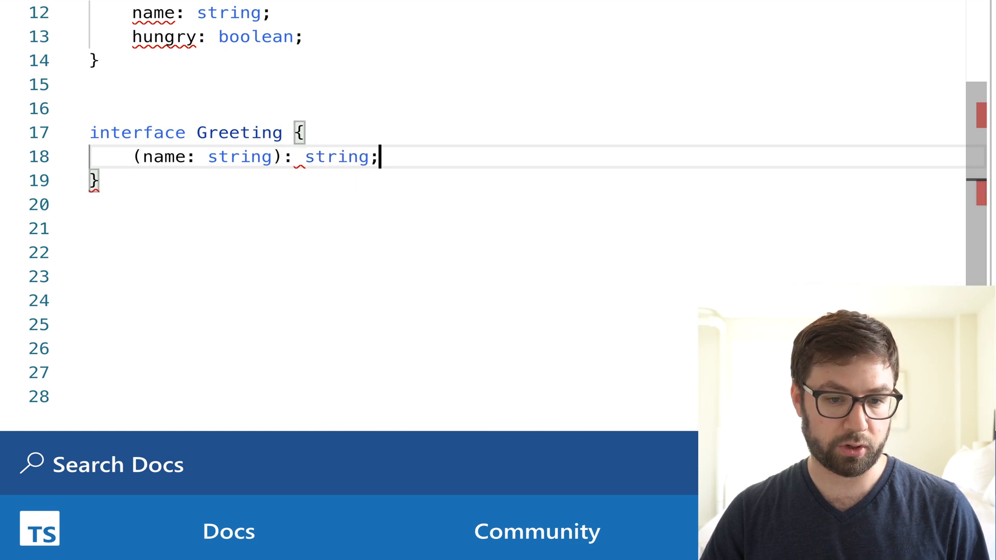
key("Return")
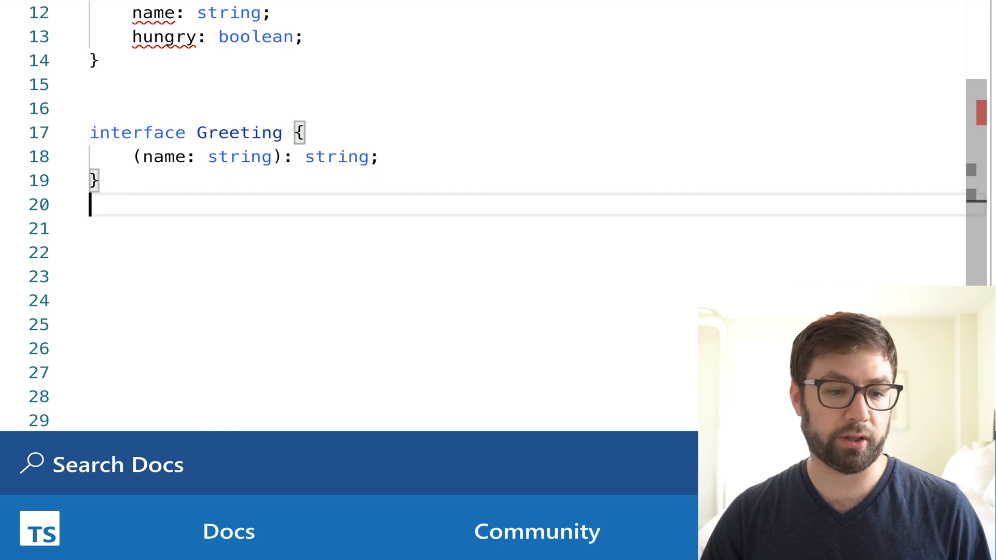
- Declare const myGreeting: Greeting = (name) => 'Hello!'
type("const my")
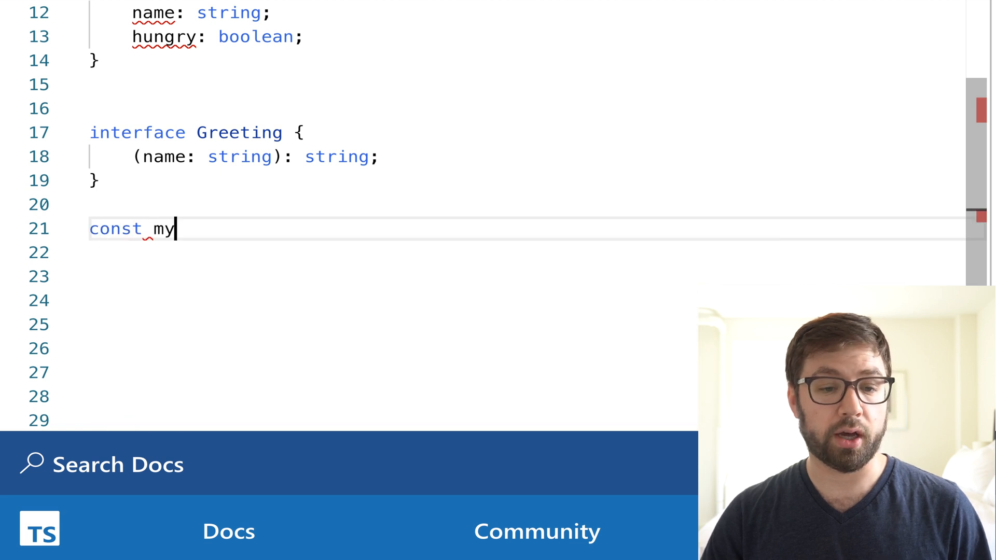
type("Greeting: Greeting =")
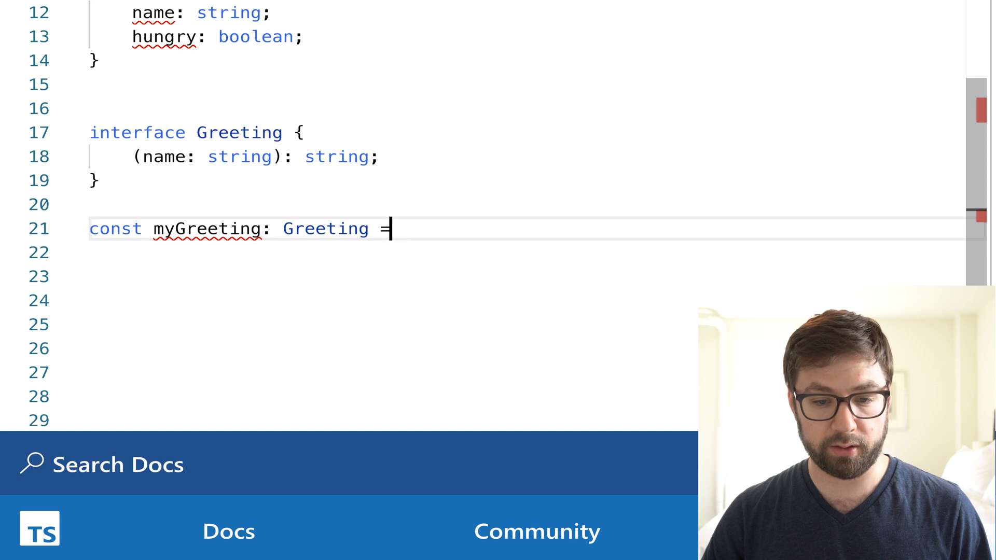
type("(name")
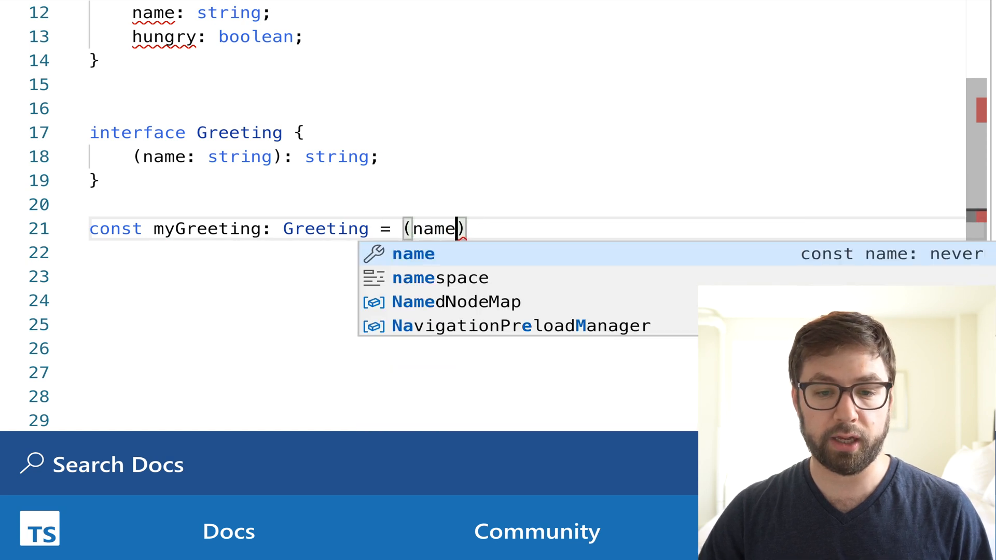
type(") => 'Hello!';")
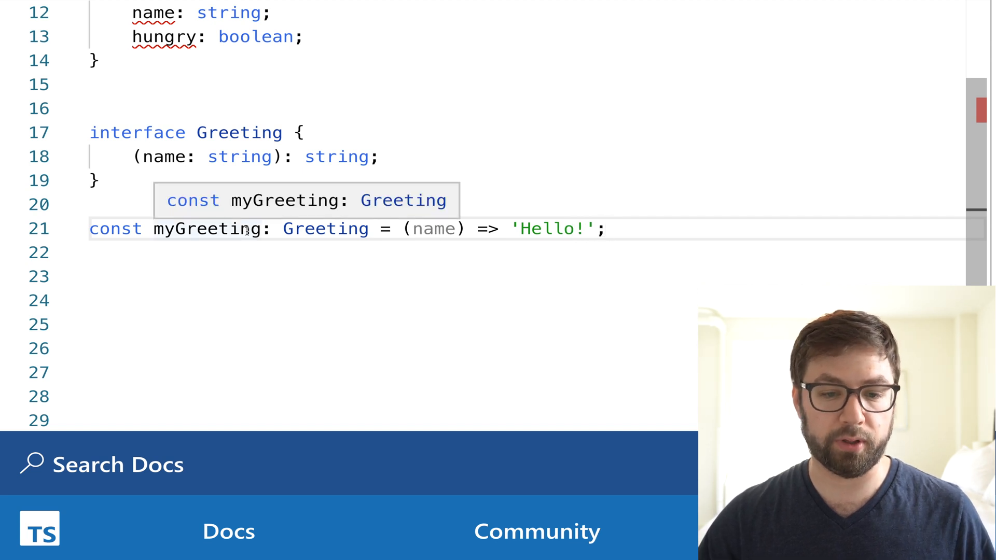
left_click(434, 228)
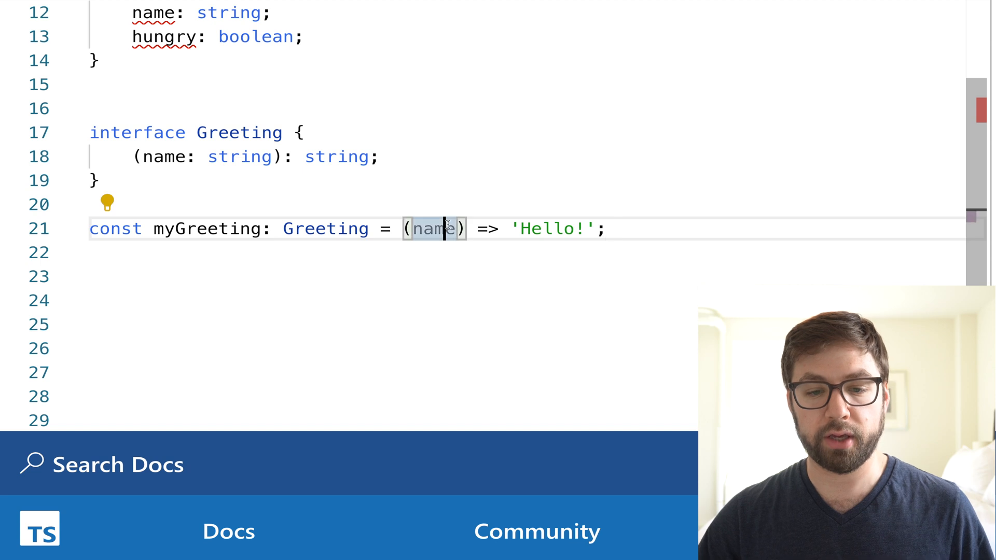
- Annotate myGreeting's name parameter as boolean to trigger the not-assignable error, then begin a new interface
type(": boolean")
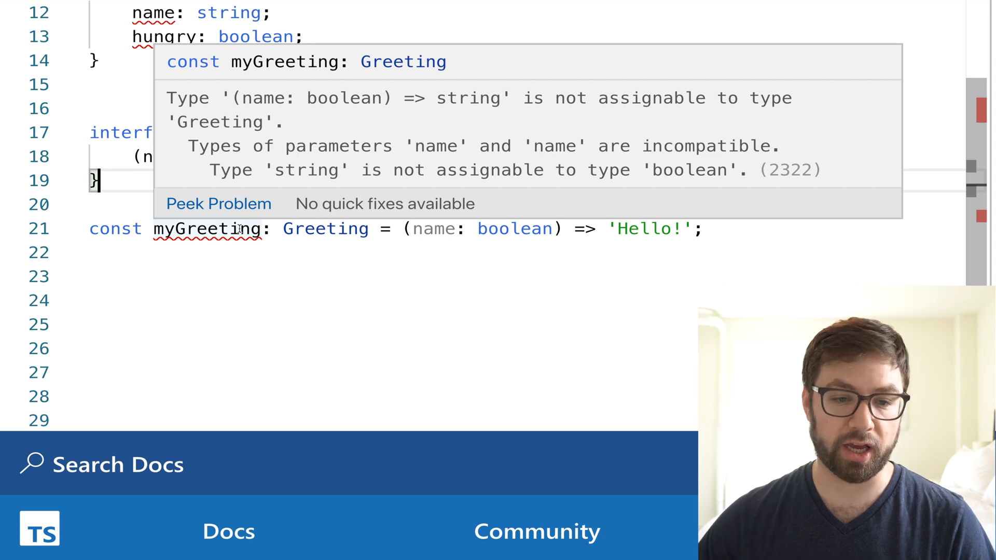
double_click(219, 122)
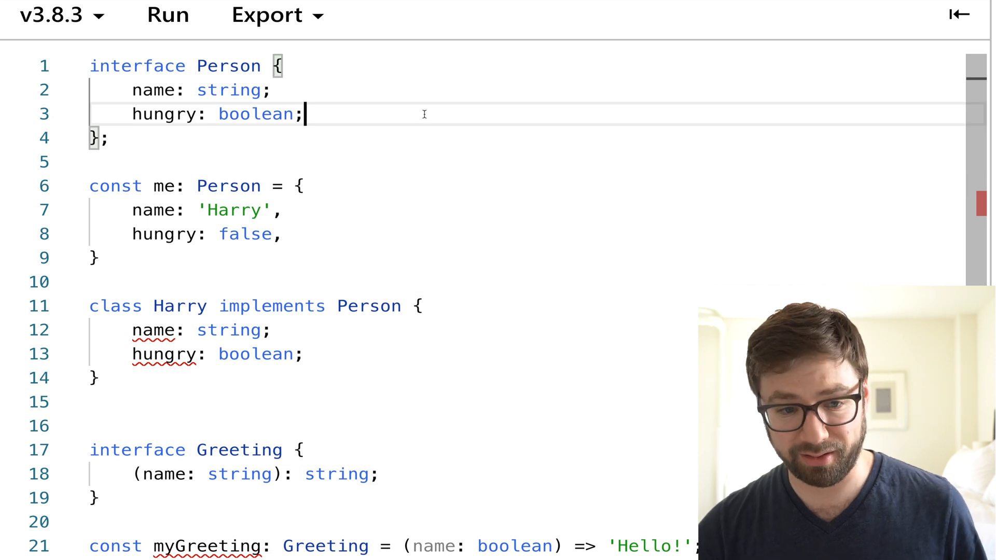
type("interface H")
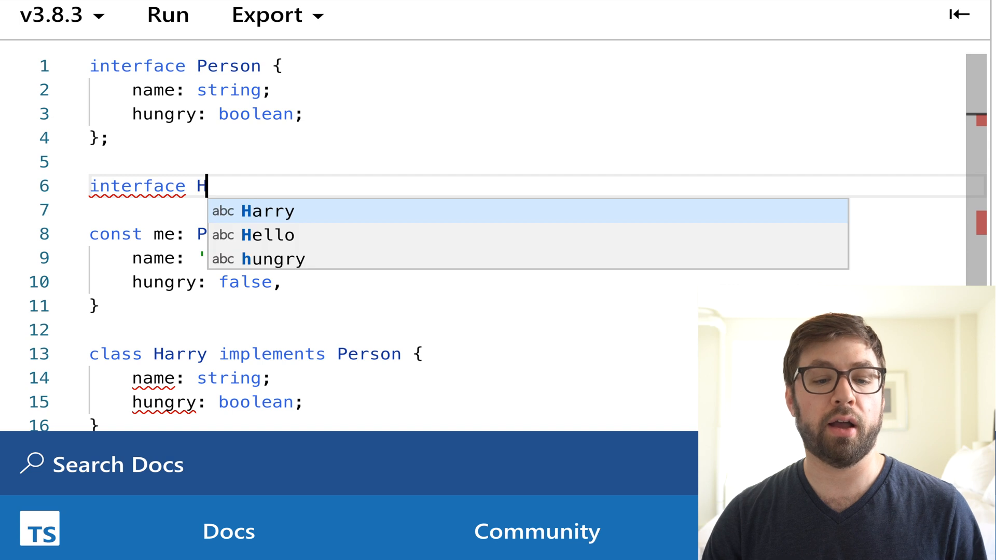
- Define interface Harry extends Person { youtuber: boolean } and retype me as Harry
type("arry extends Person {")
type("youtuber")
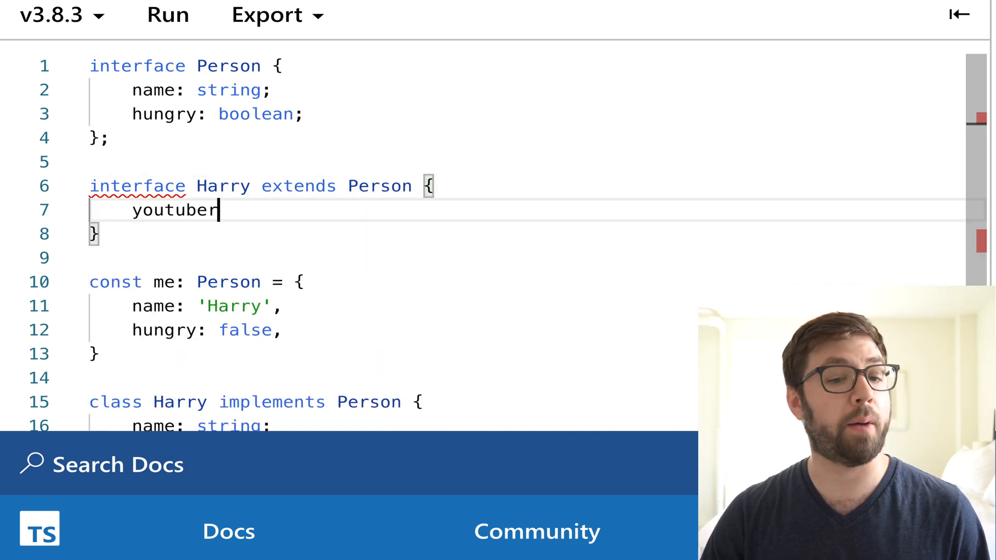
type(": boolean;")
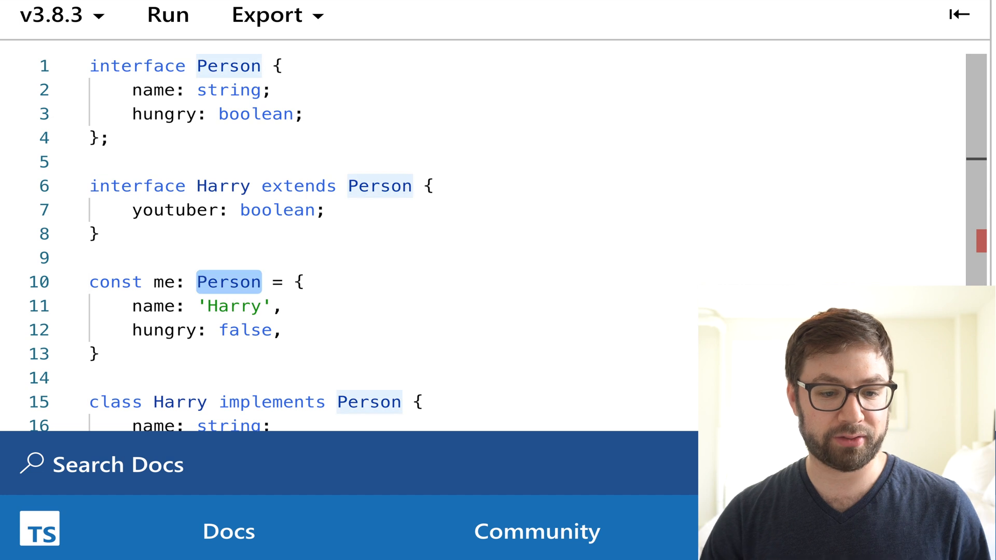
type("Harry")
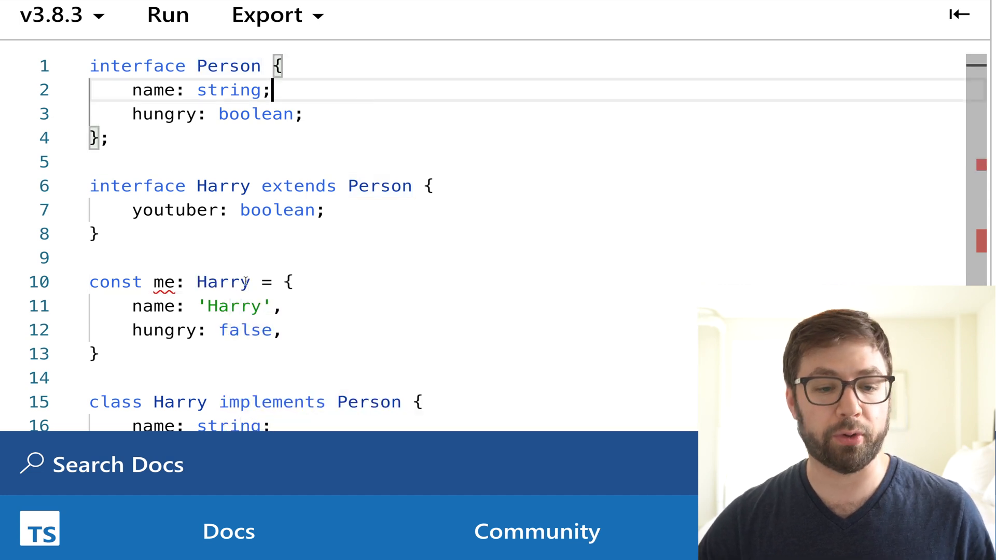
mouse_move(165, 282)
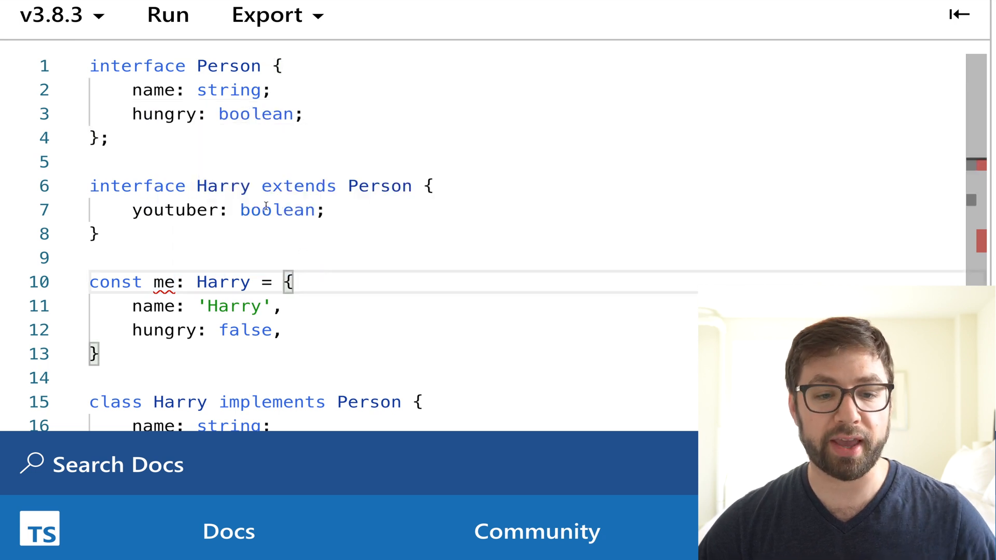
left_click(152, 186)
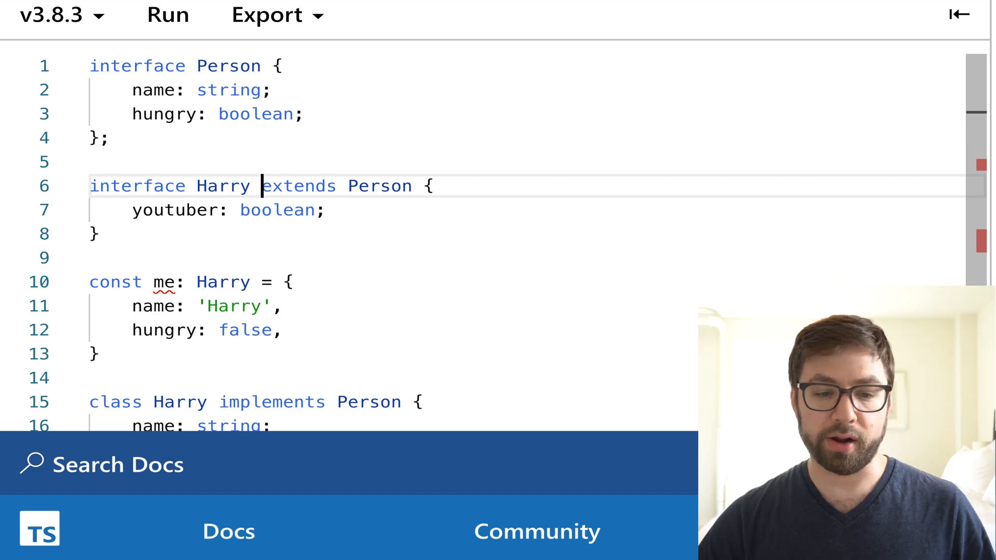
- Retype me as Person and inspect the missing youtuber property error on it
left_click(260, 114)
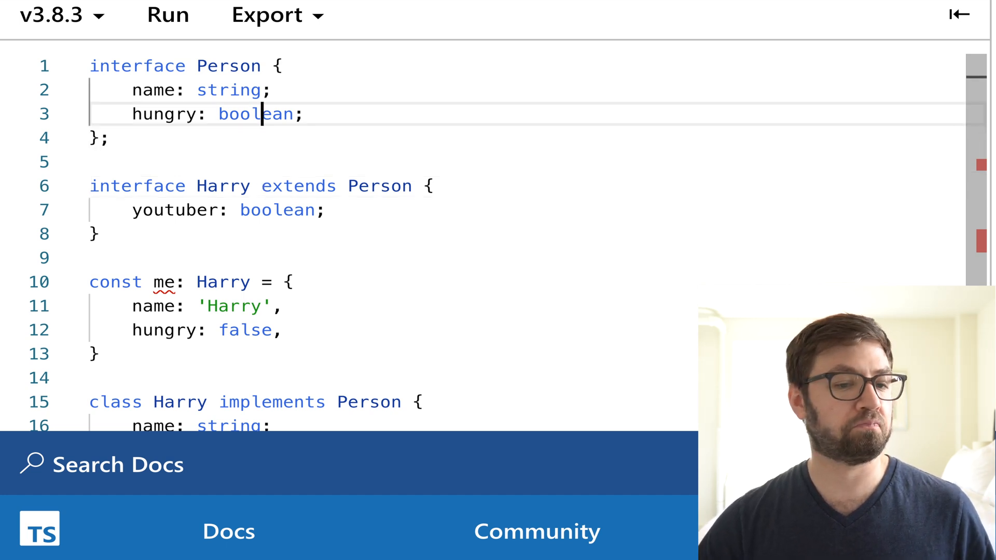
double_click(228, 65)
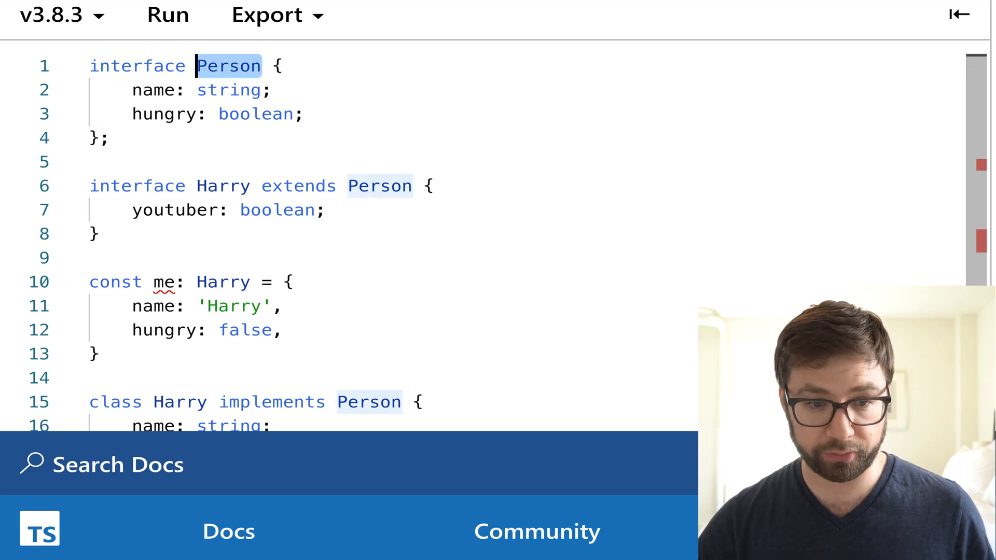
left_click(260, 186)
type("Person")
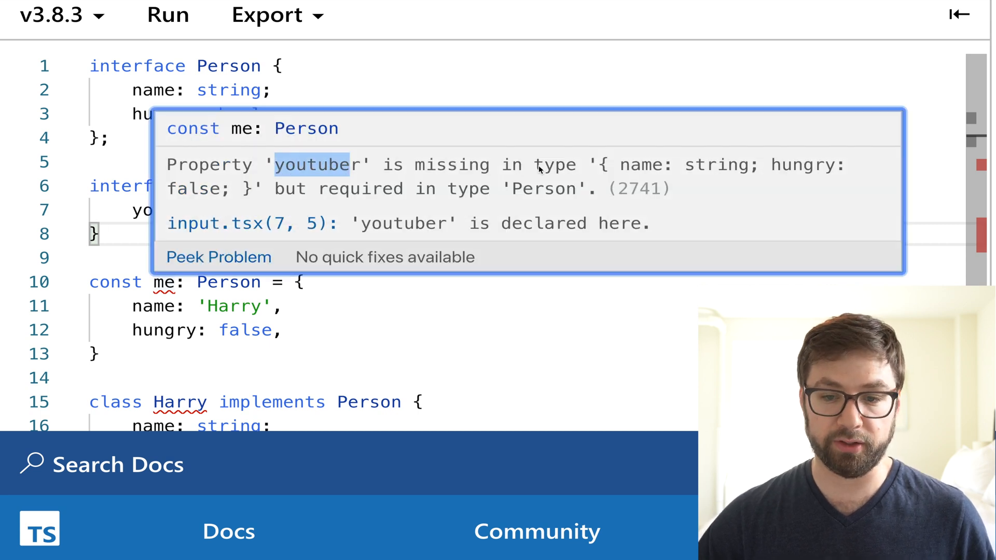
double_click(803, 165)
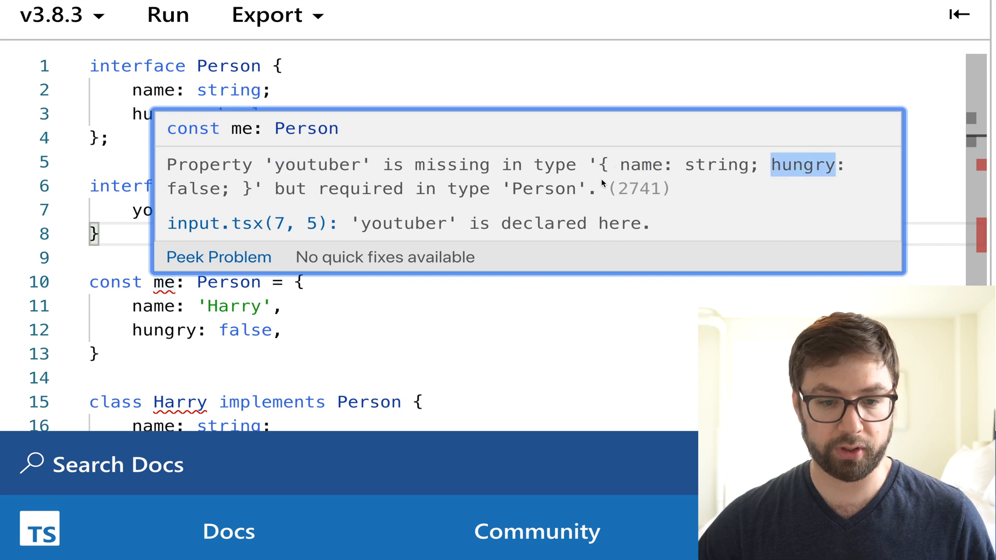
mouse_move(410, 204)
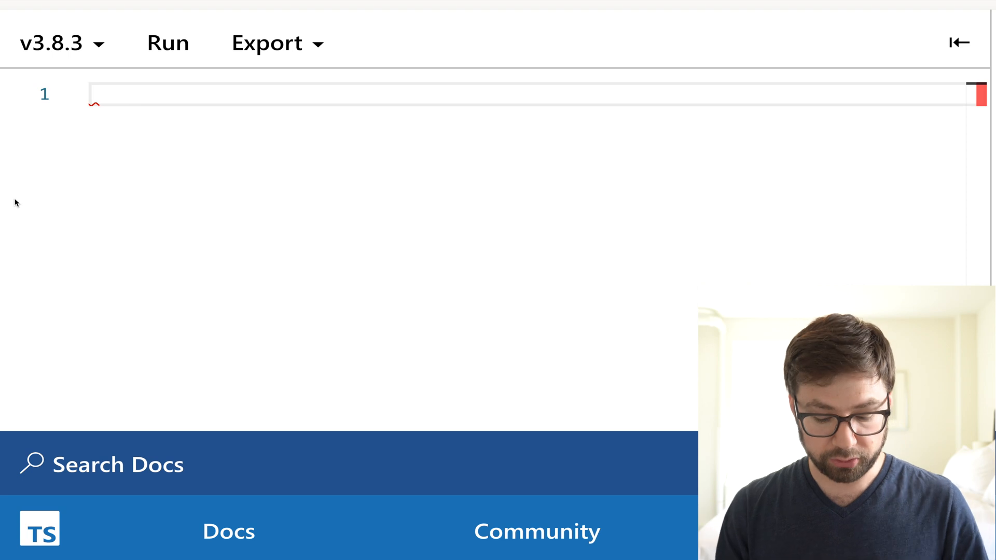
- Define type alias Hungry = boolean
type("type P")
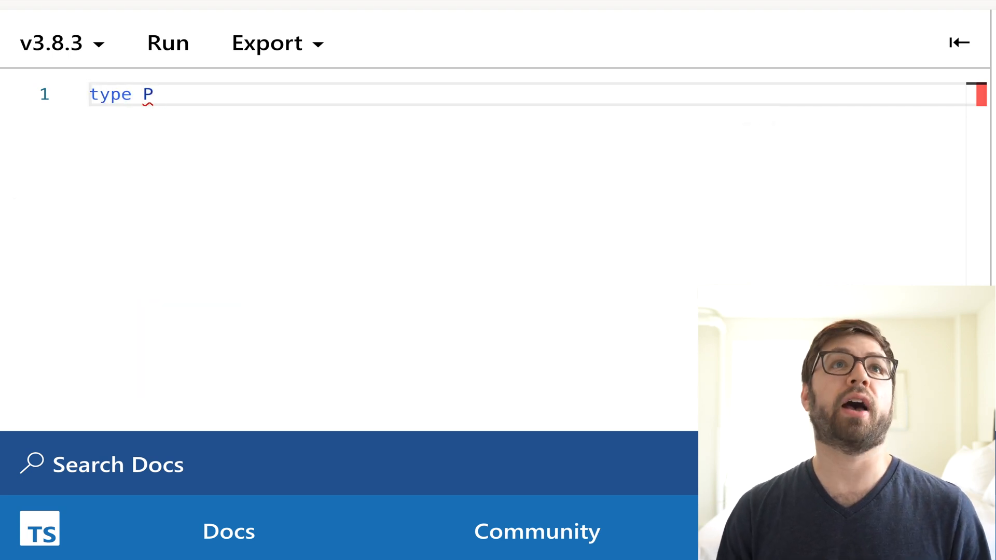
type("ungry")
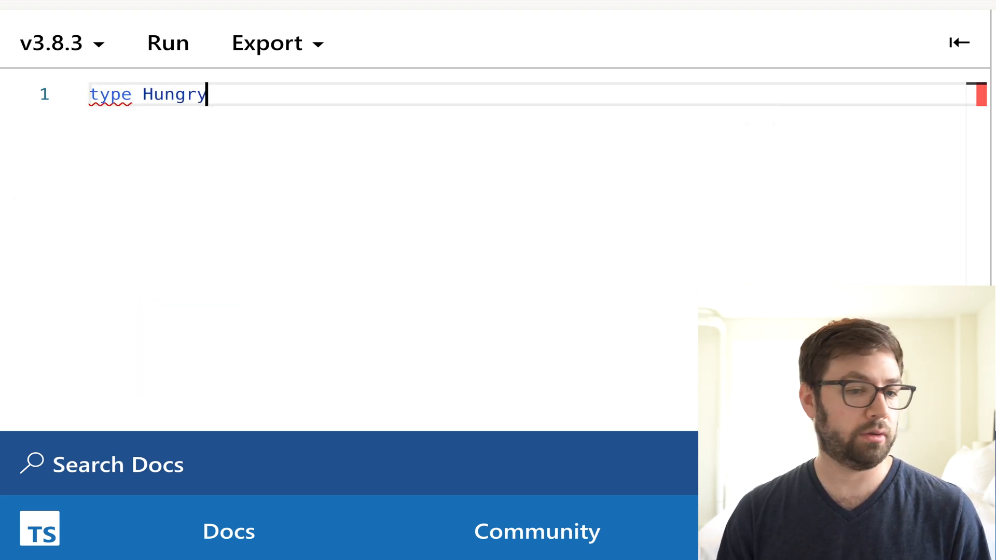
type(": boolean;")
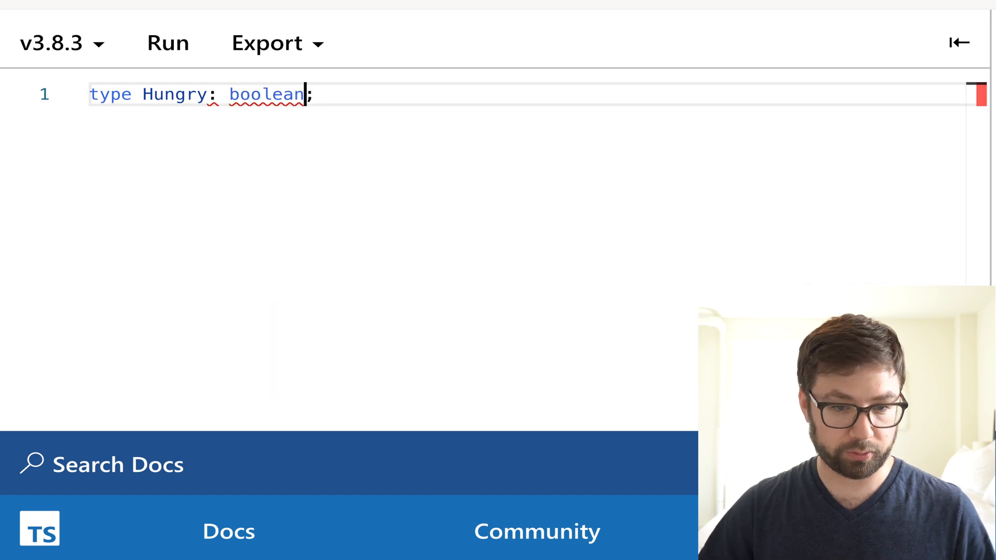
type("=")
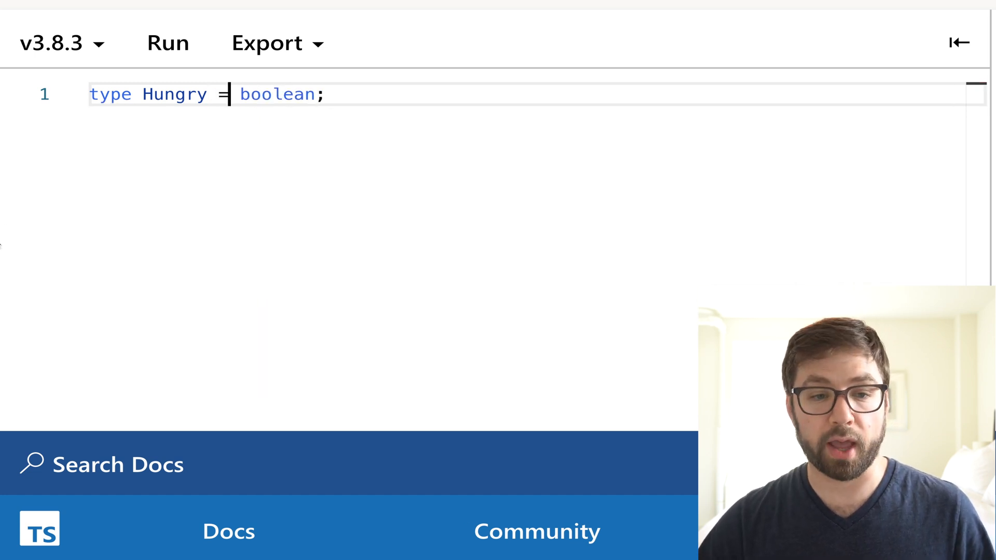
mouse_move(173, 95)
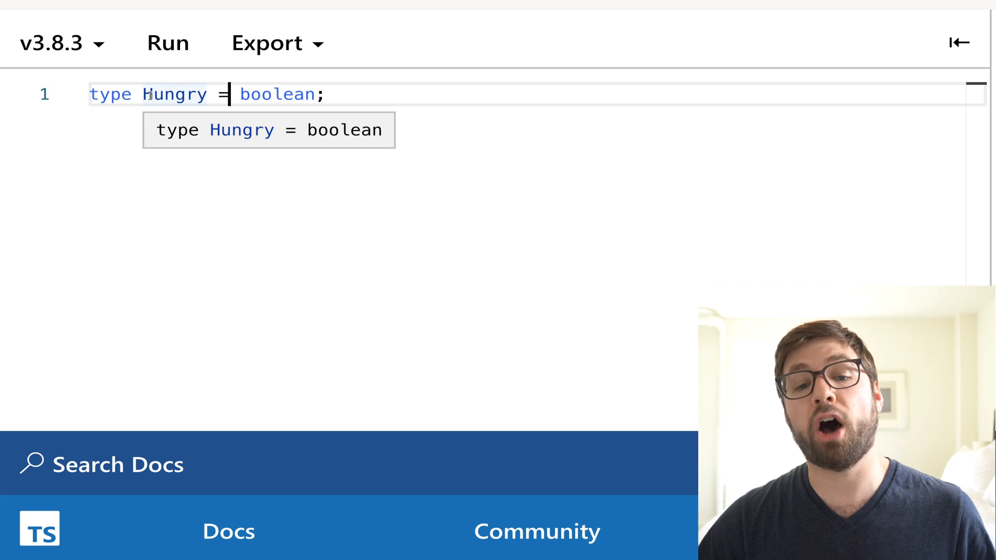
double_click(173, 94)
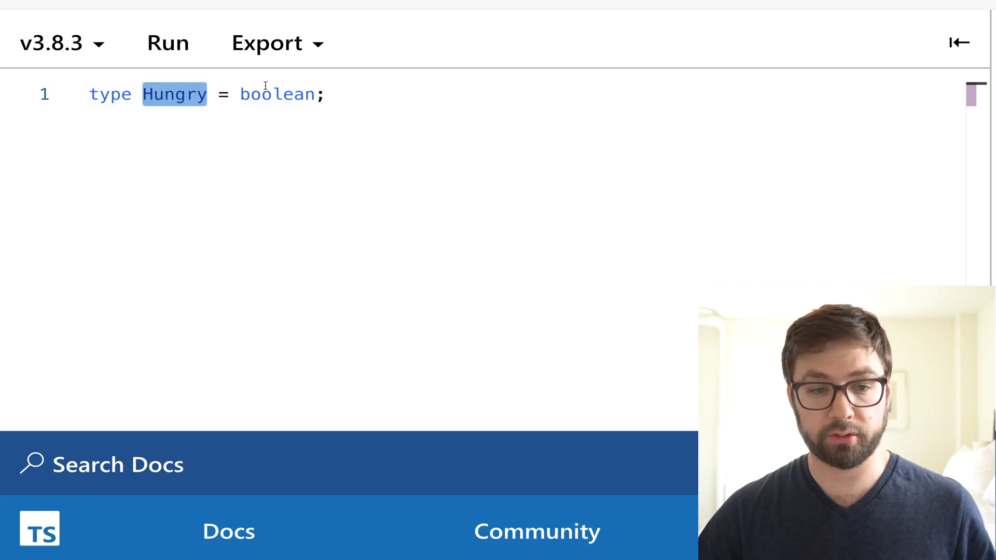
double_click(278, 95)
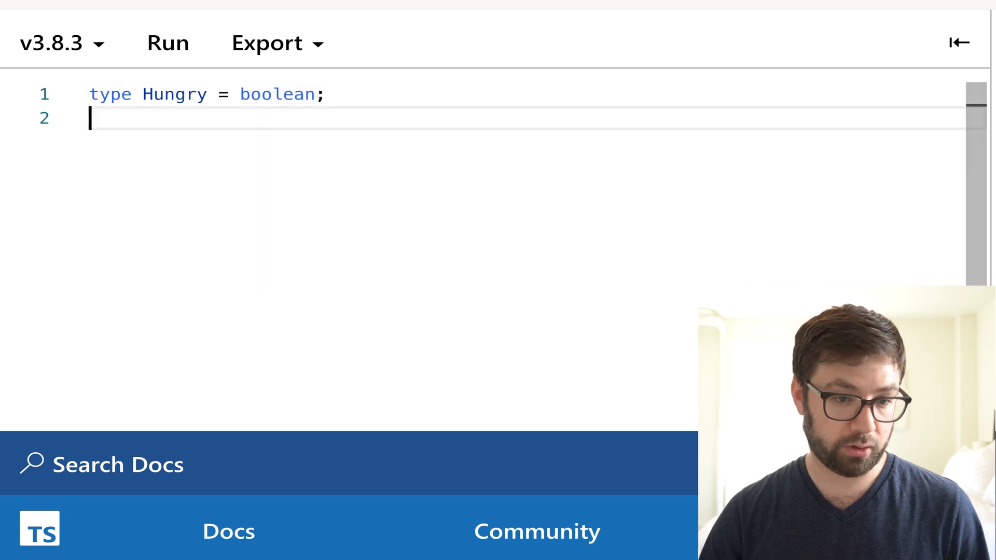
- Define type alias Greeting = (name: string) => string
type("type Gree")
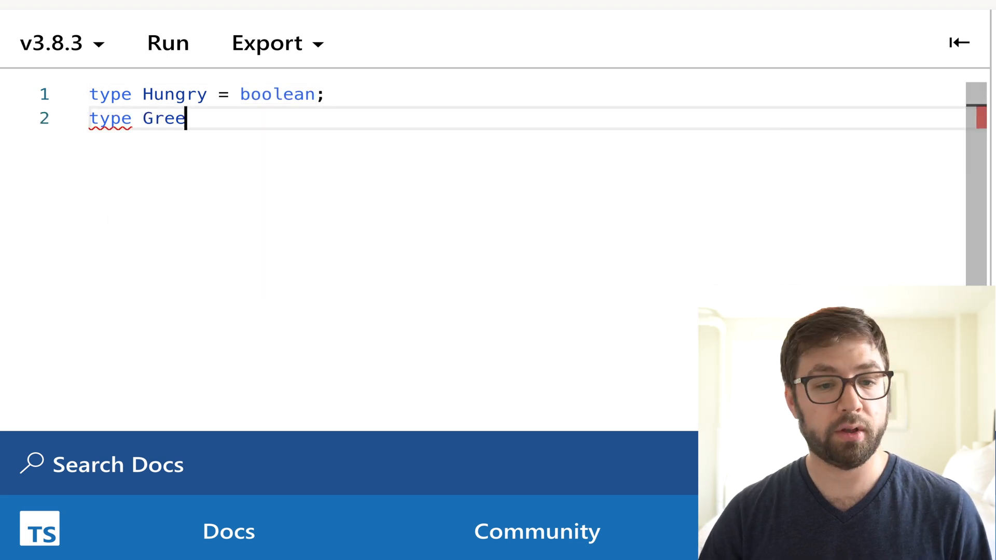
type("ting = (name")
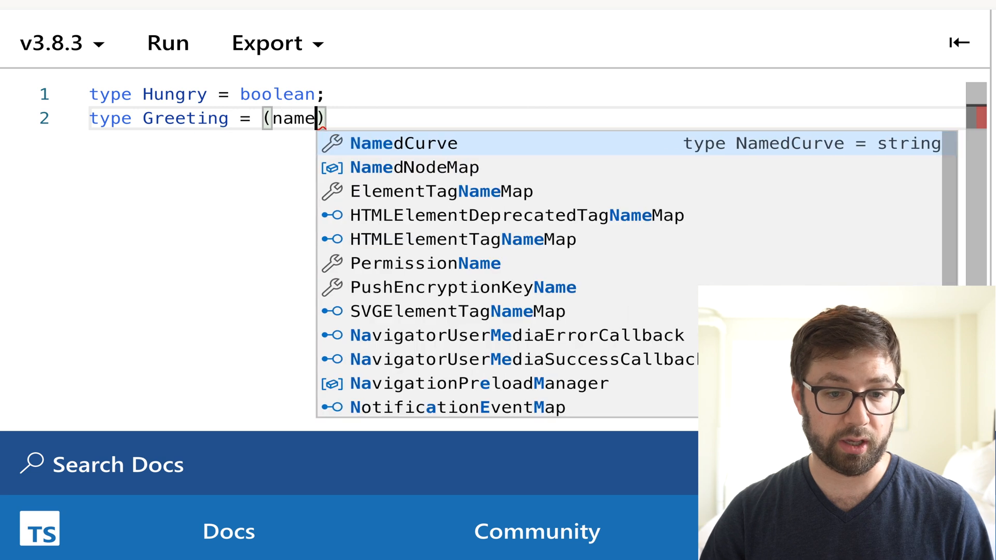
type(": string) =>")
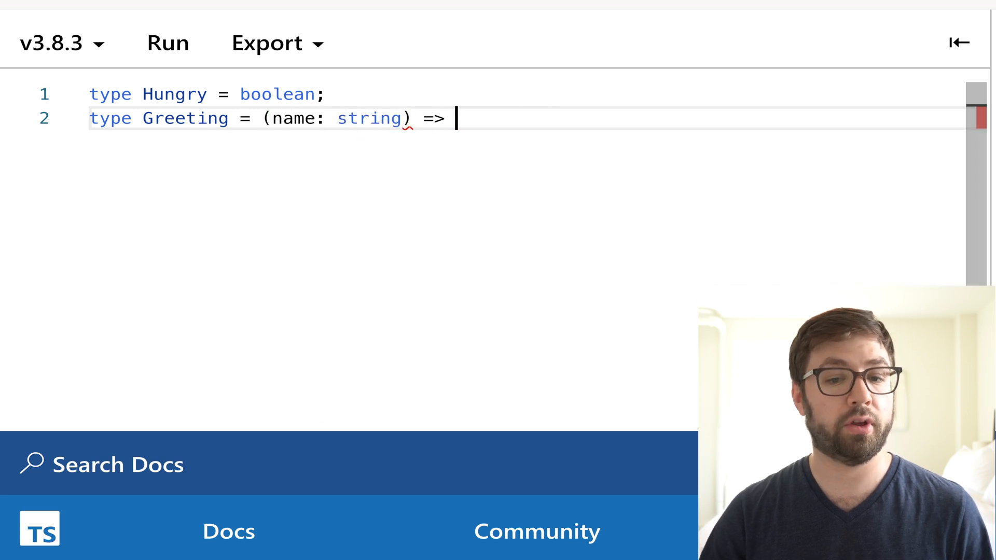
type("string;")
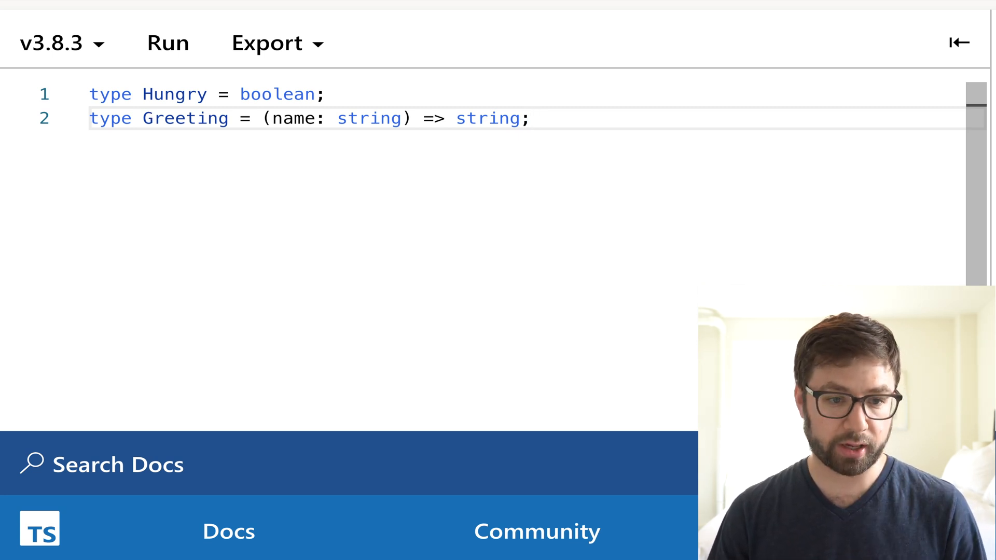
- Declare const harry: Hungry = 'true' and view the string-not-assignable-to-boolean error
key("Enter")
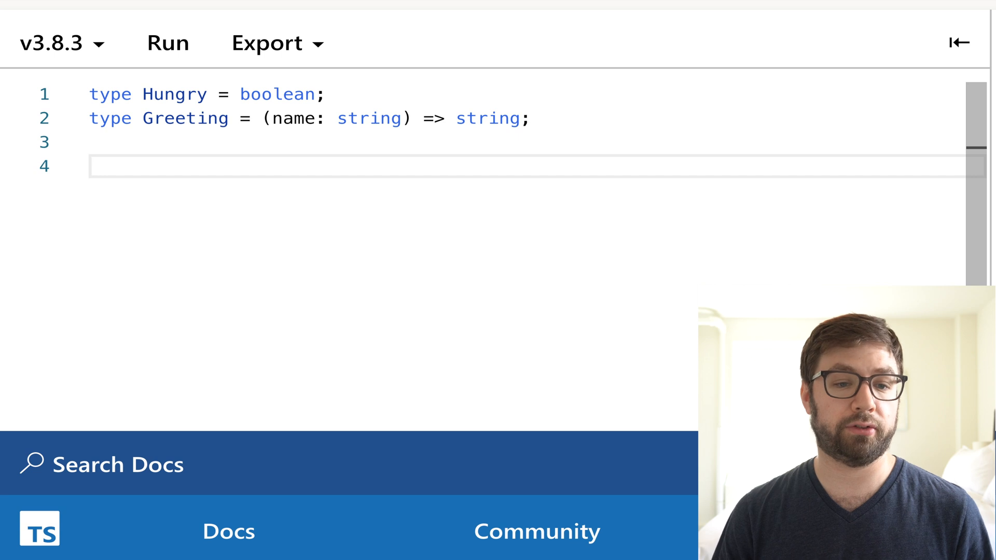
type("const harry:")
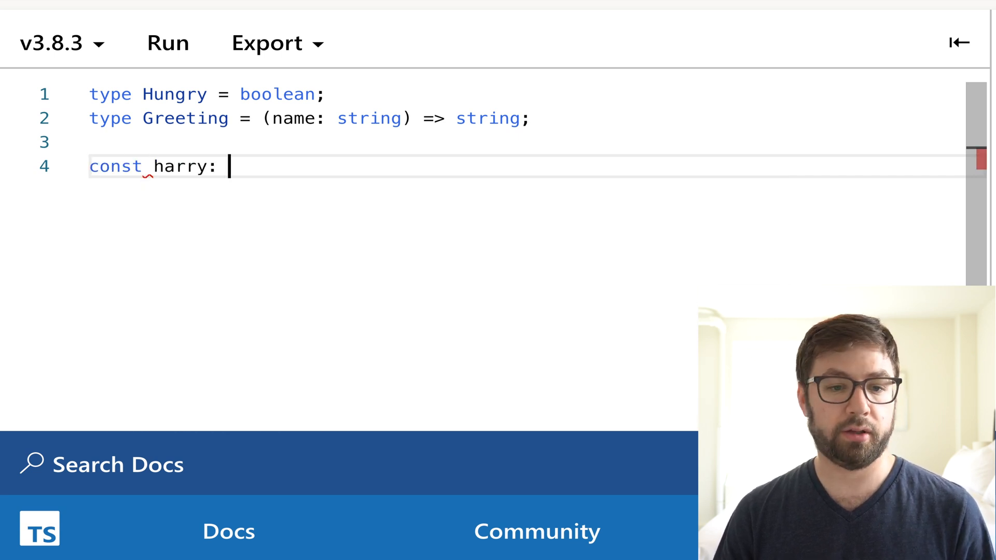
type("Hungry =")
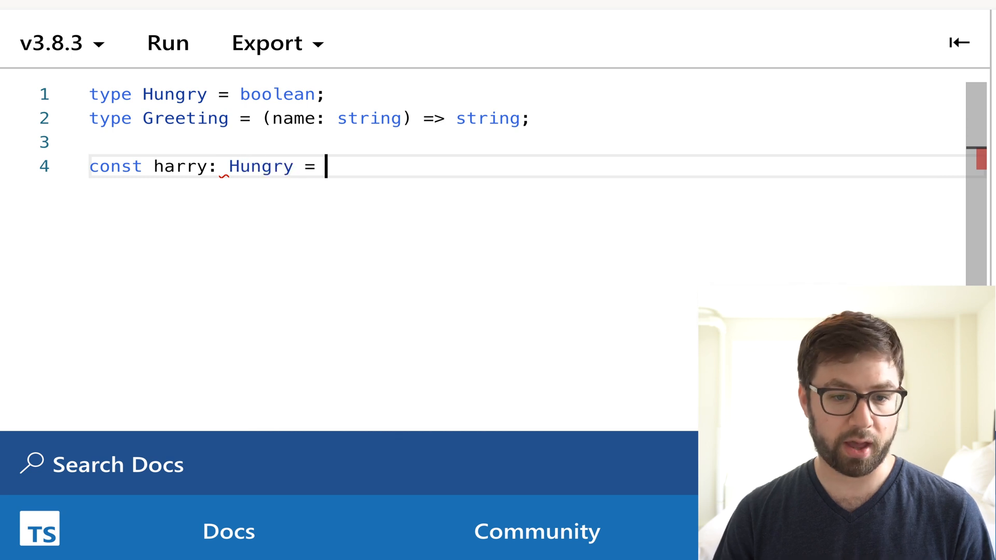
type("true;")
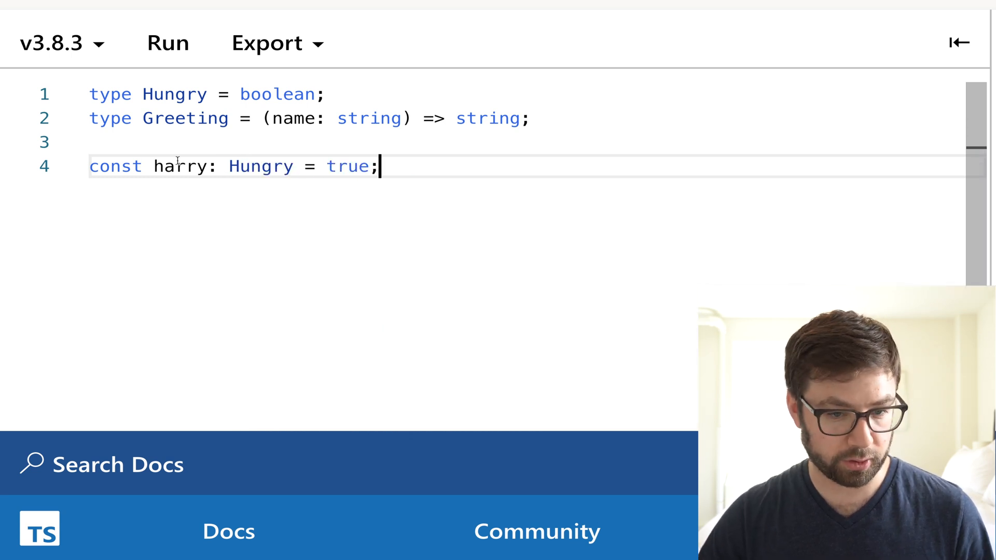
double_click(347, 165)
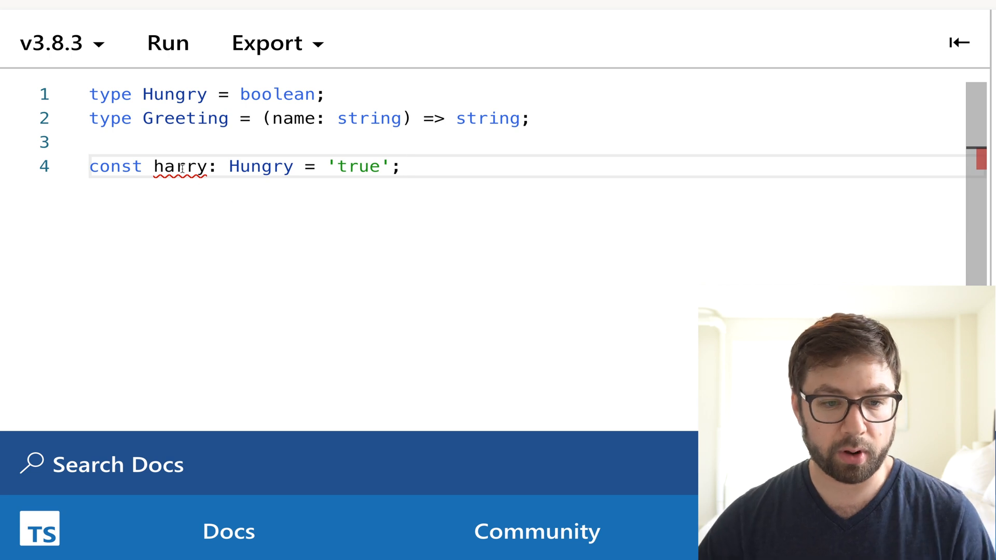
mouse_move(181, 166)
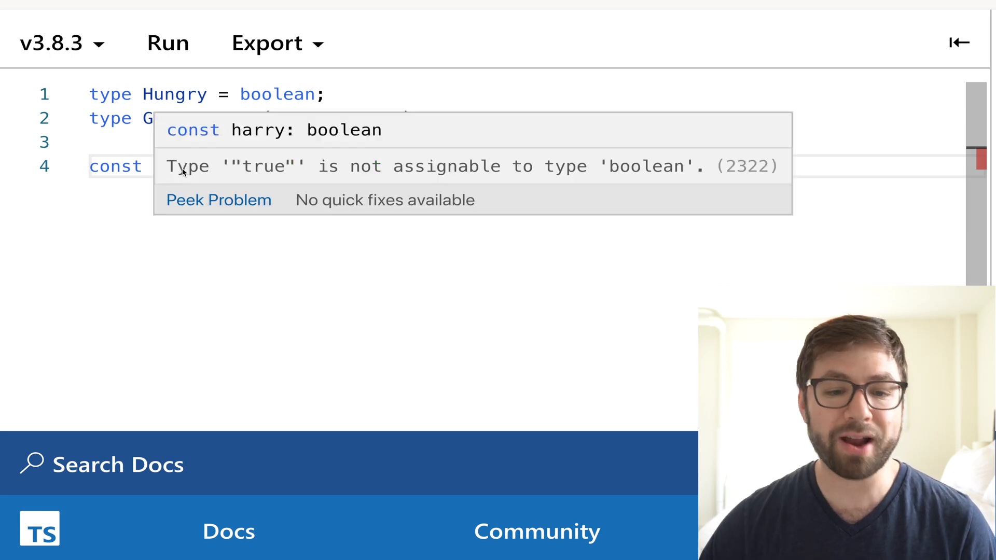
left_click(253, 166)
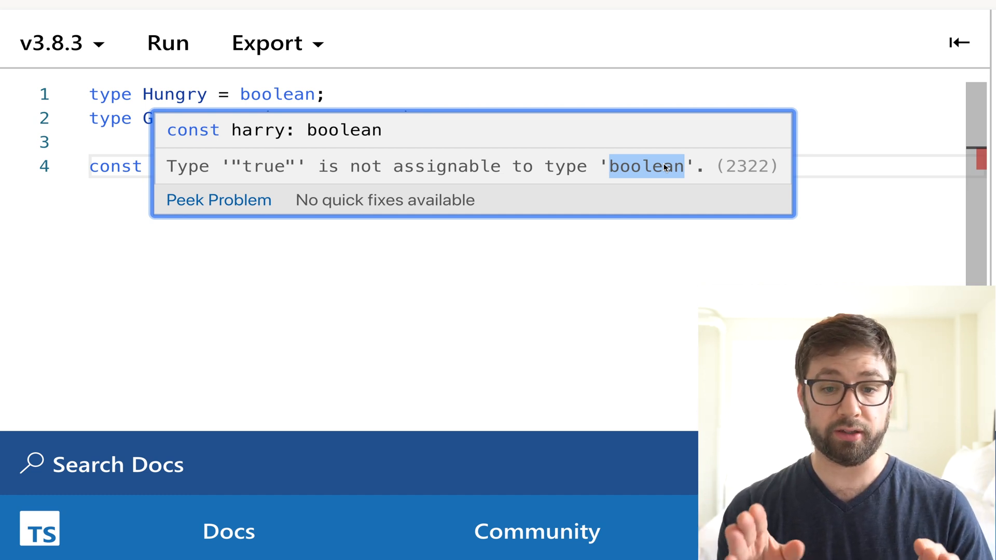
mouse_move(621, 185)
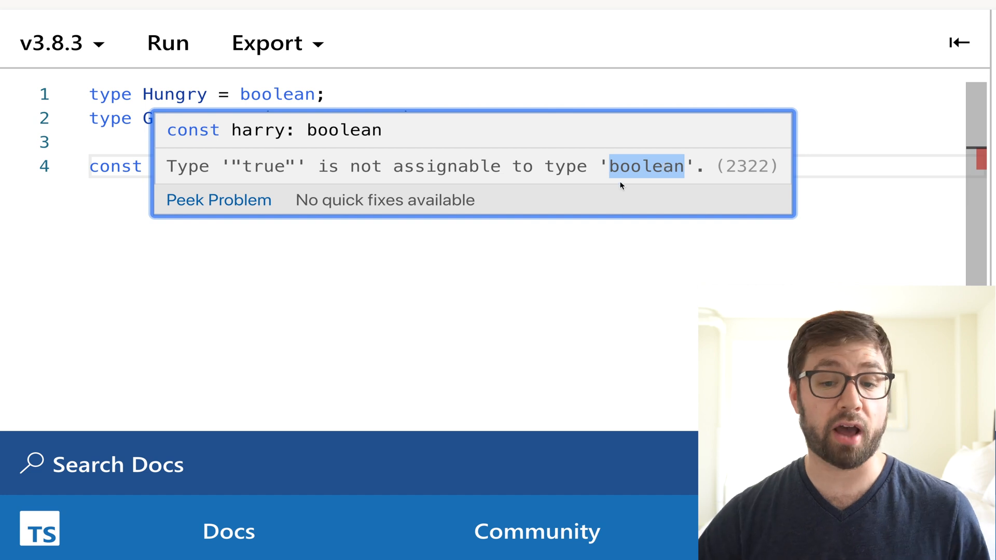
mouse_move(671, 159)
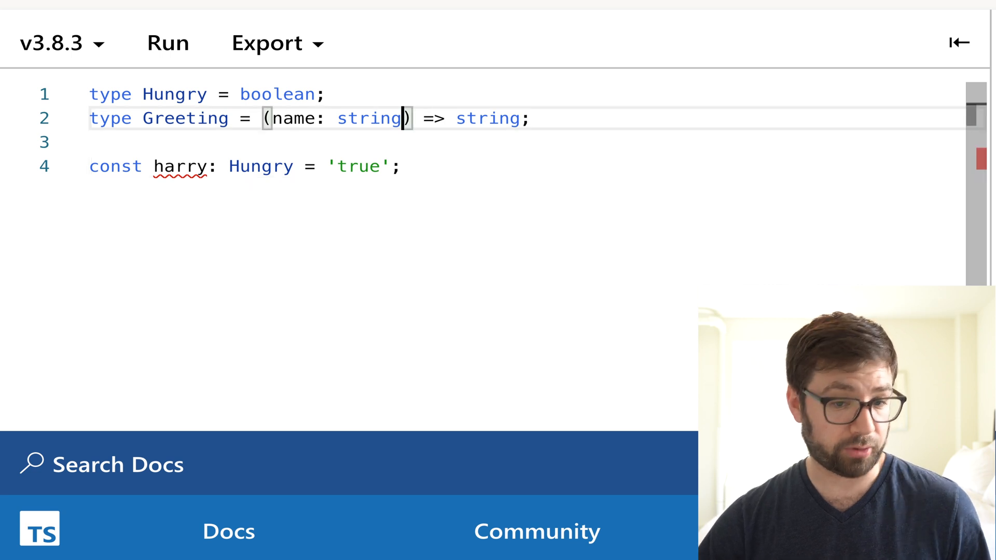
- Define type Person { name: string; hungry: boolean } and make harry a Person with only name 'Harry', showing hungry missing
type("type Person = {")
type("hun")
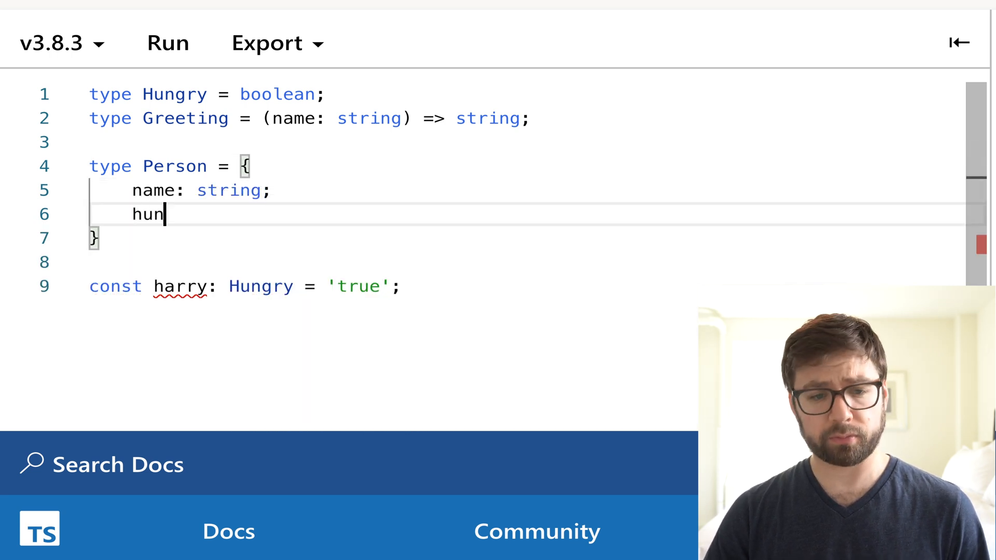
type("gry: boolean;")
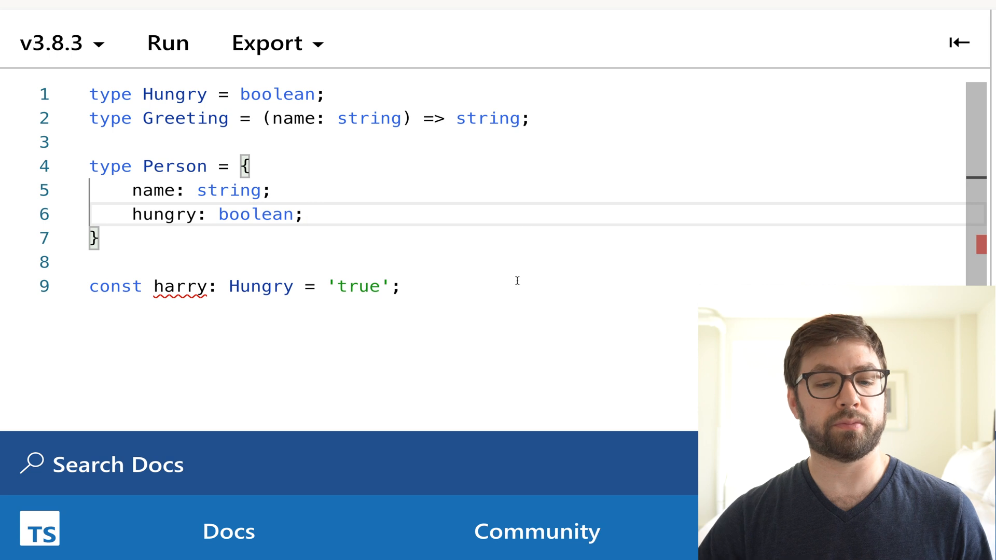
double_click(259, 286)
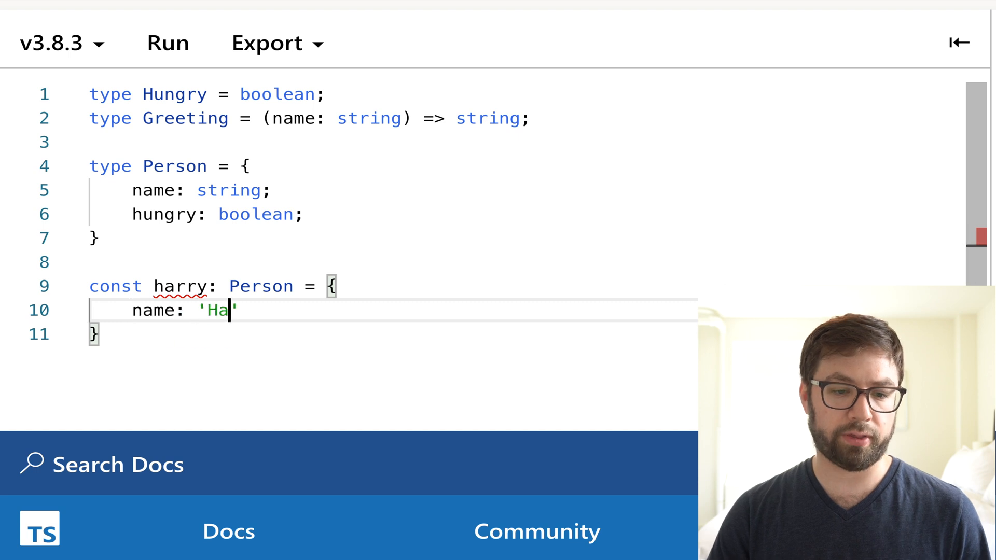
type("rry',")
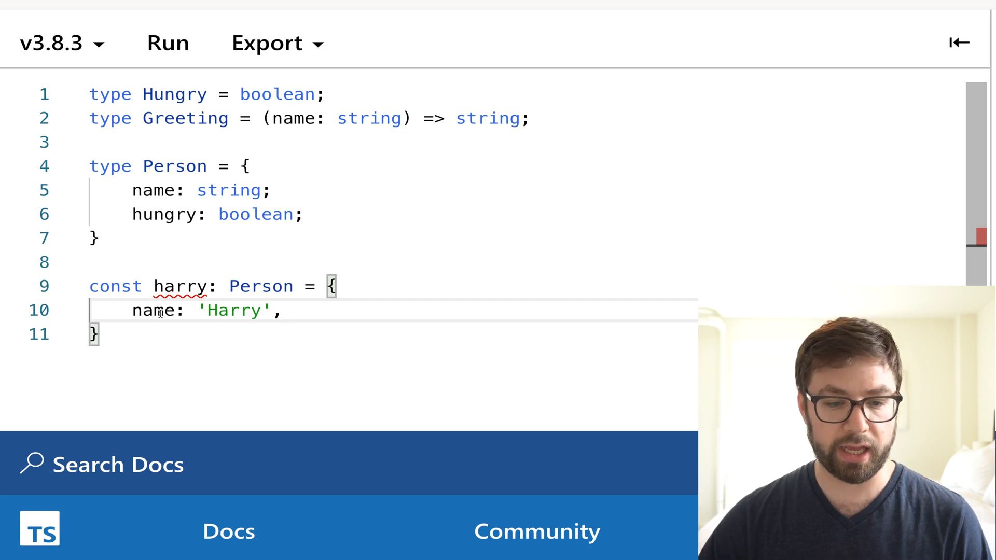
mouse_move(179, 286)
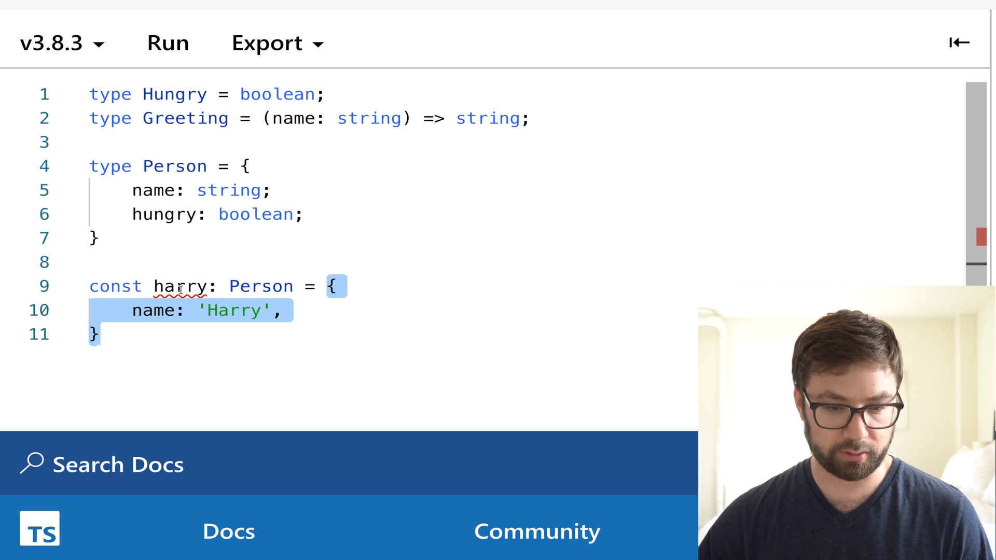
mouse_move(180, 286)
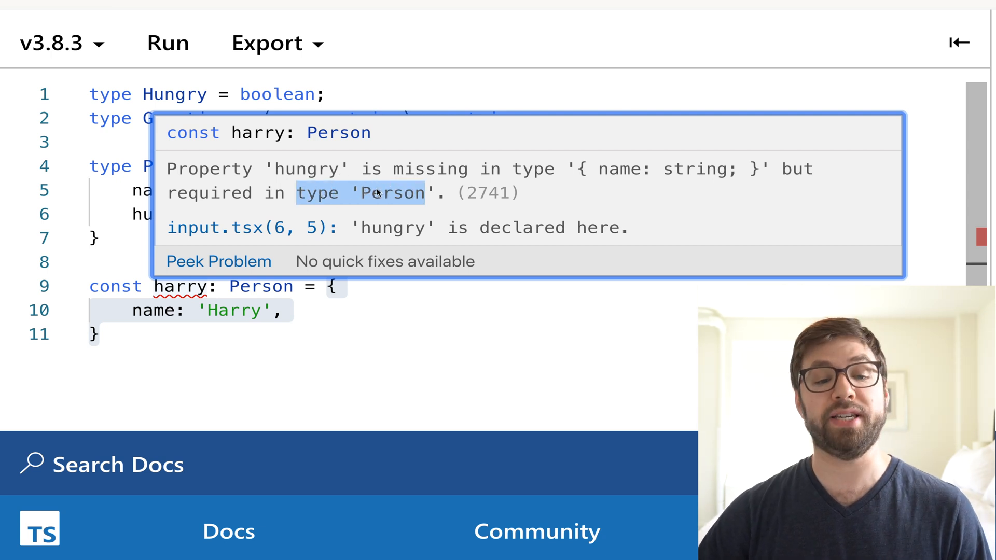
left_click(182, 213)
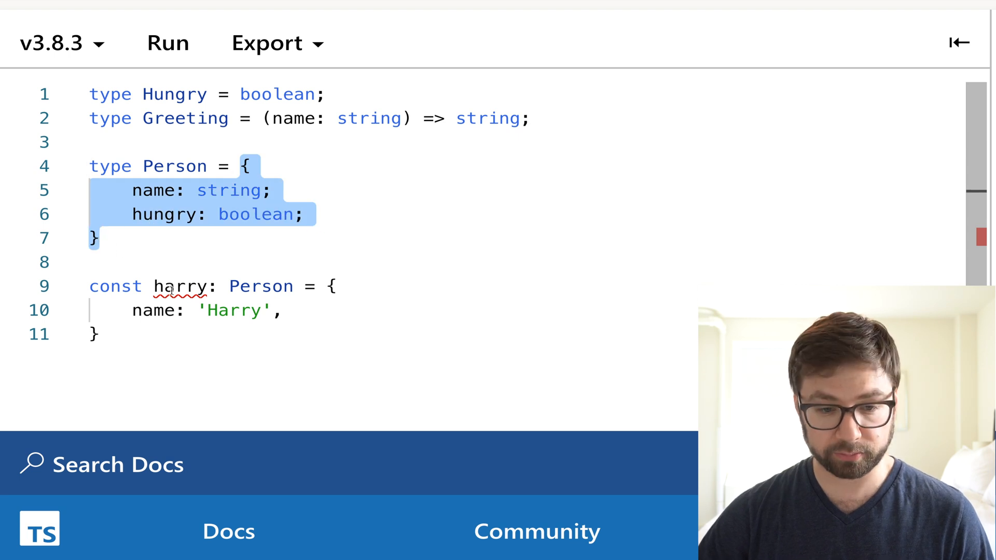
mouse_move(183, 286)
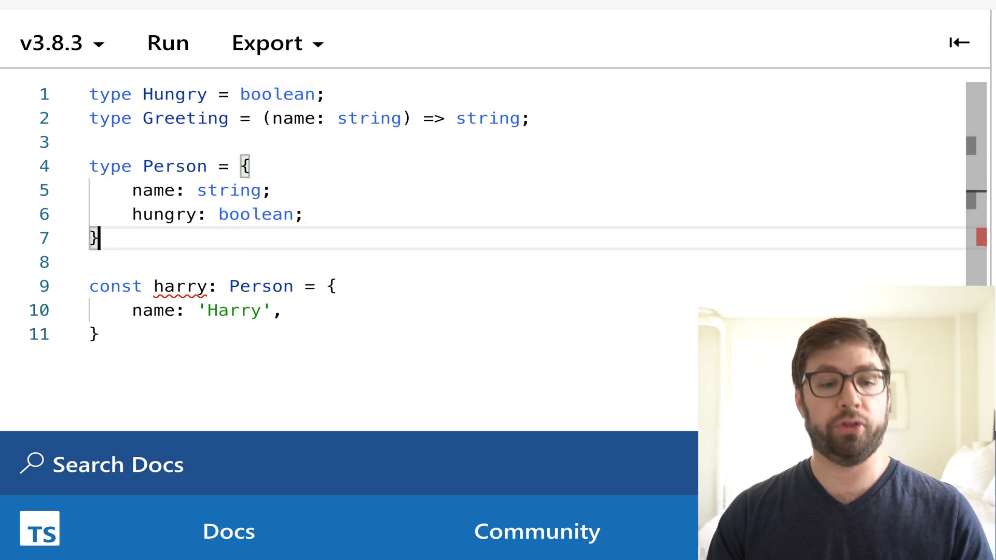
- Intersect Person with { youtuber: boolean } and add hungry: false to harry, leaving youtuber missing
type("&")
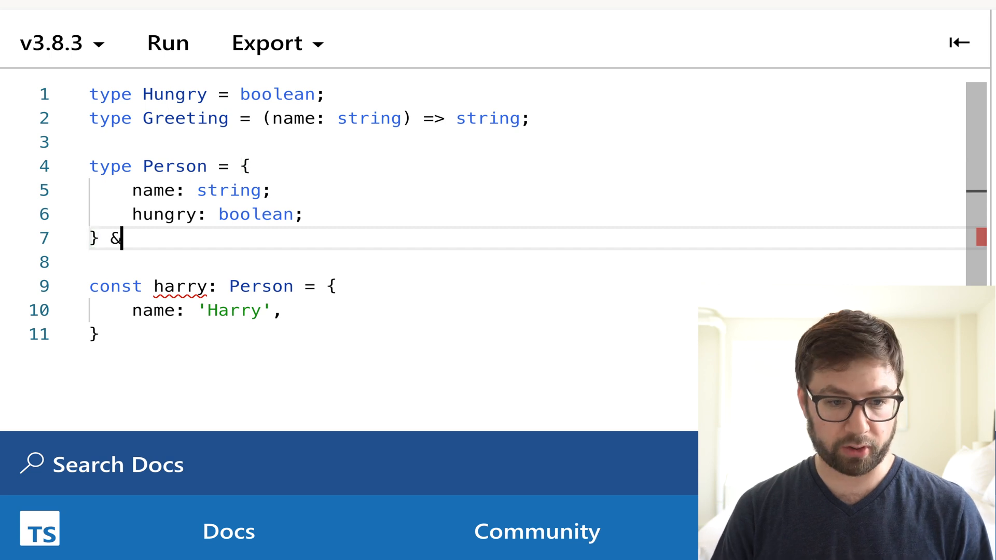
type("{ youtuber: }")
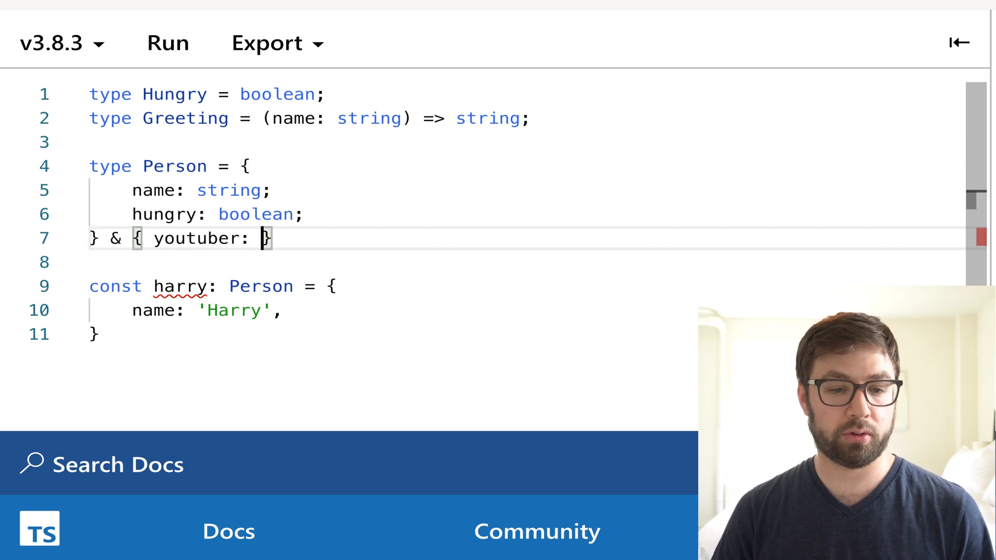
type("boolean;")
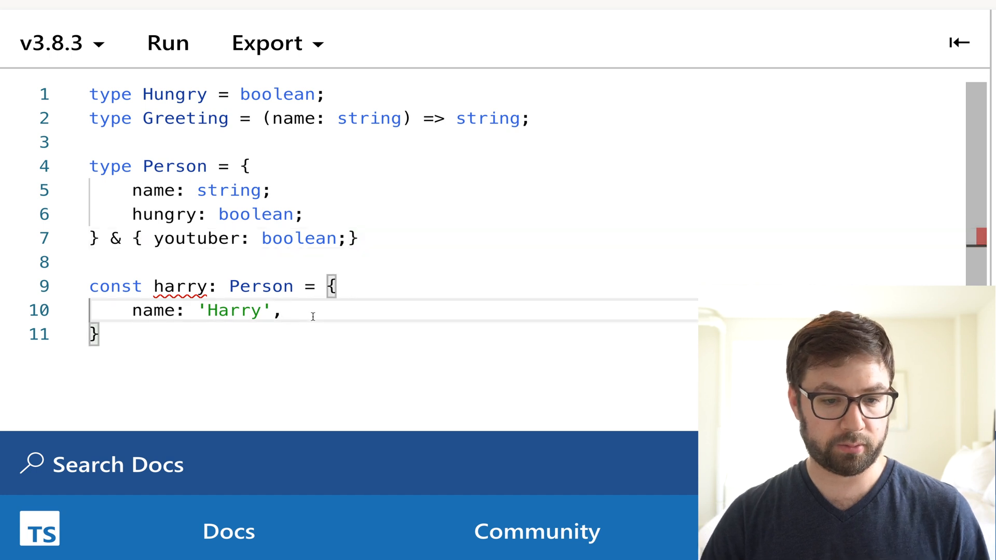
type("hungry:")
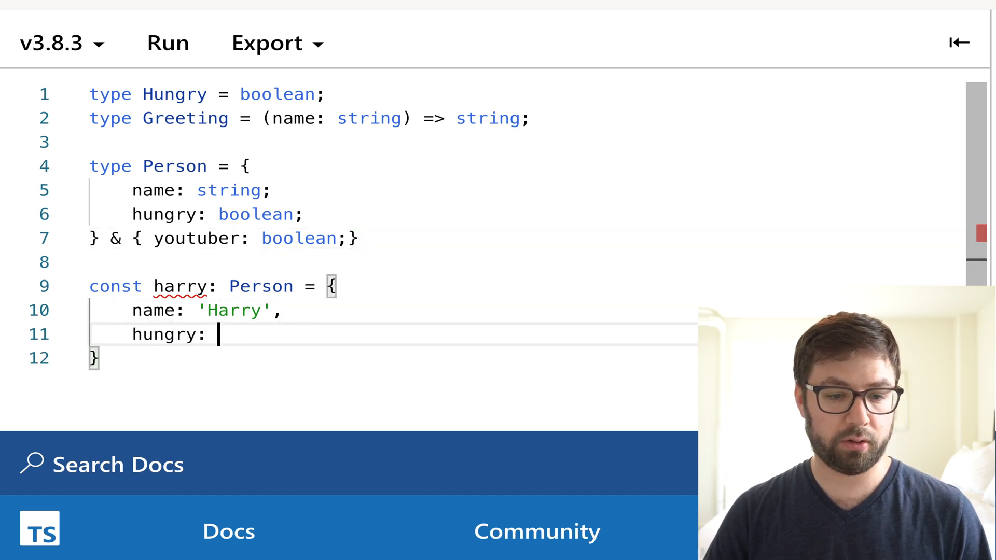
type("false,")
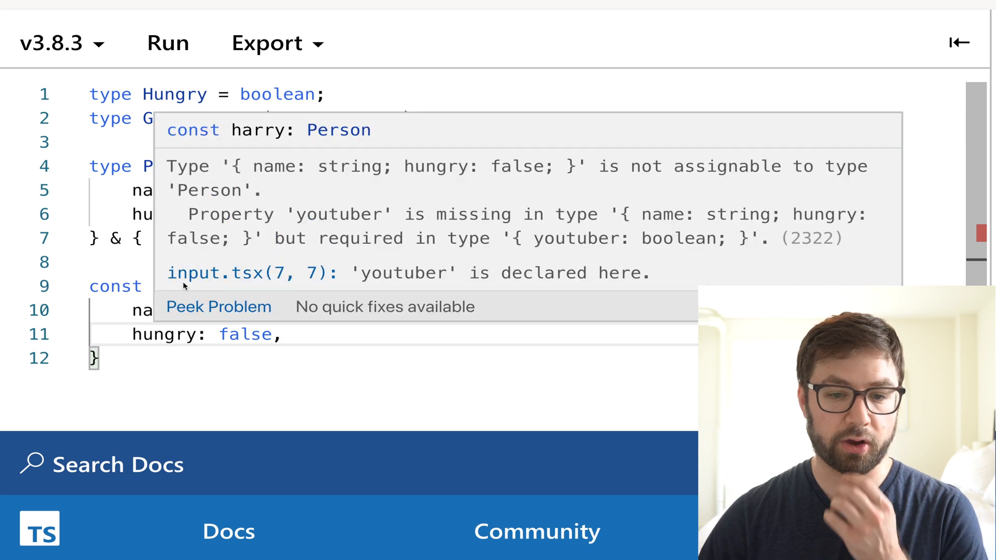
mouse_move(311, 197)
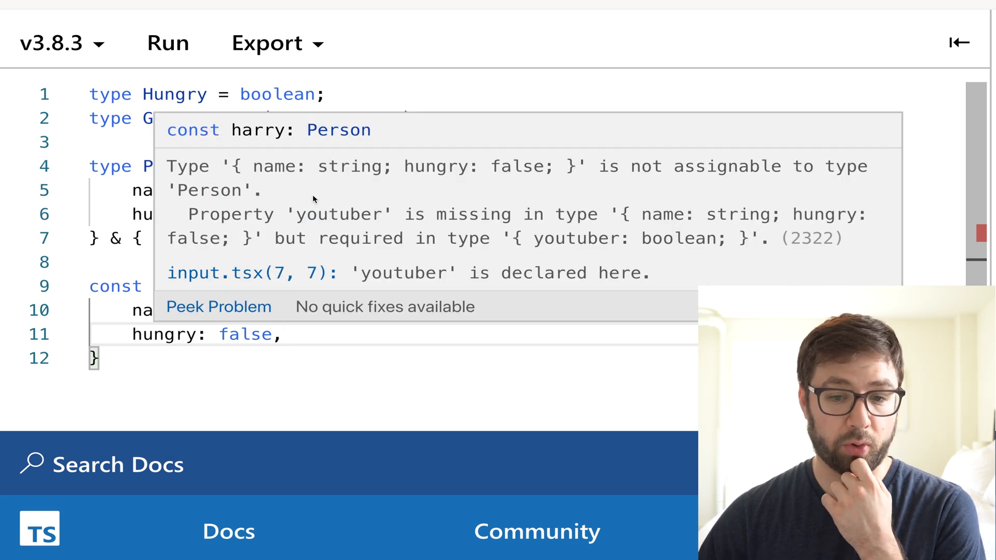
mouse_move(266, 222)
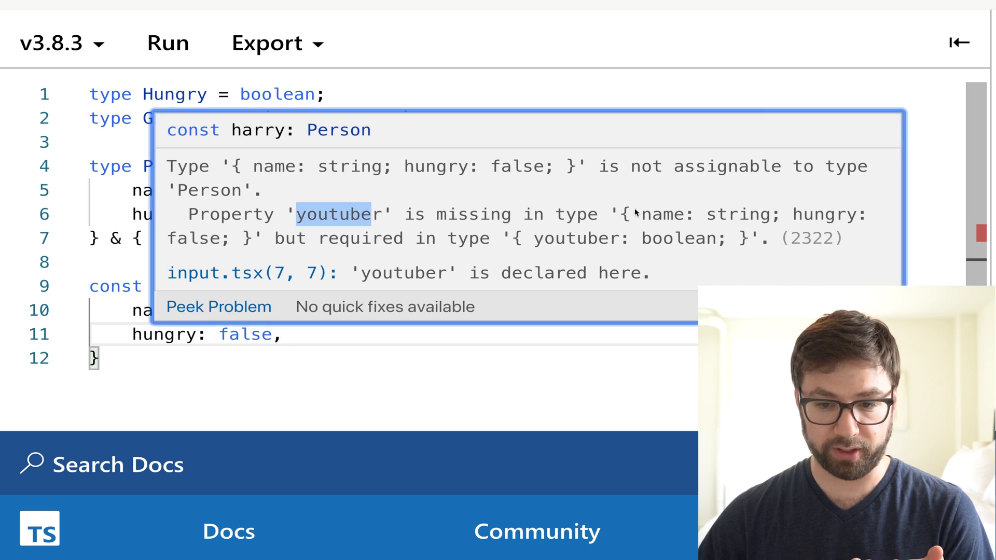
mouse_move(476, 231)
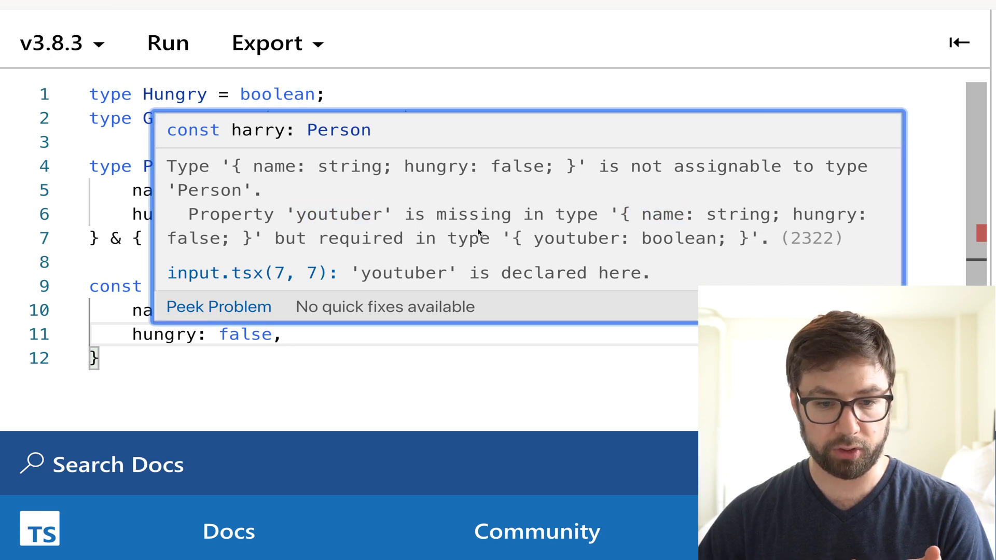
mouse_move(584, 188)
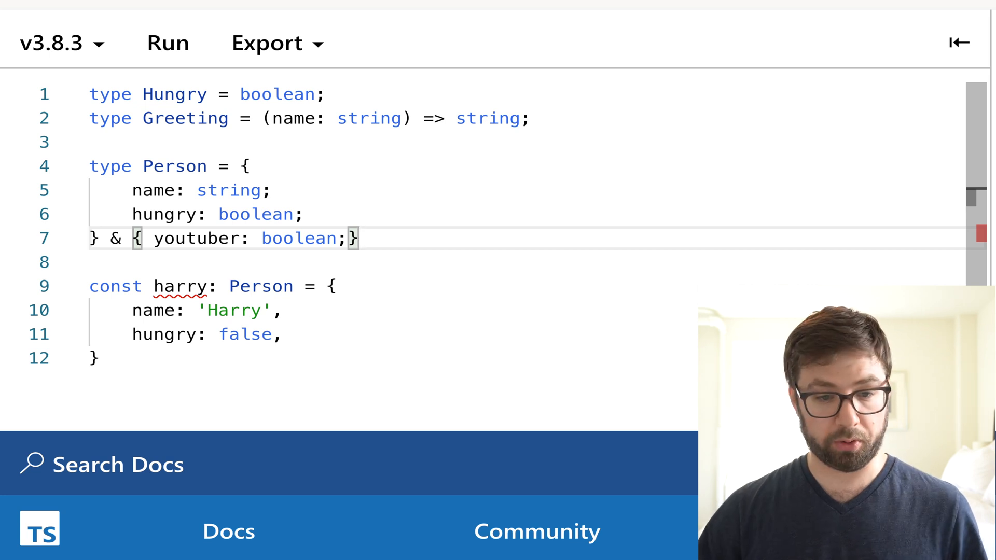
- Define type Youtuber separately and add type Harry = Person | Youtuber
type("type Youtuber = { youtuber: boolean };")
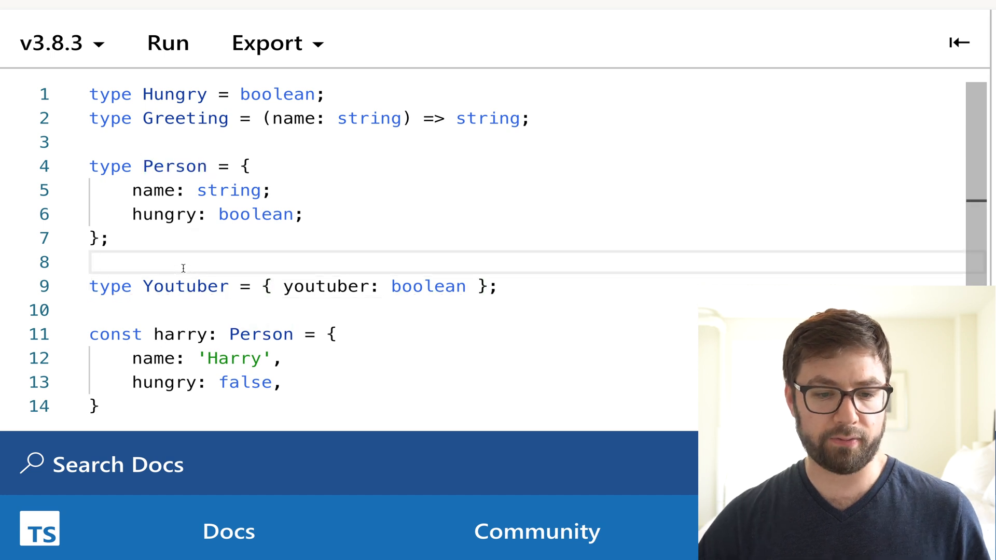
type("type")
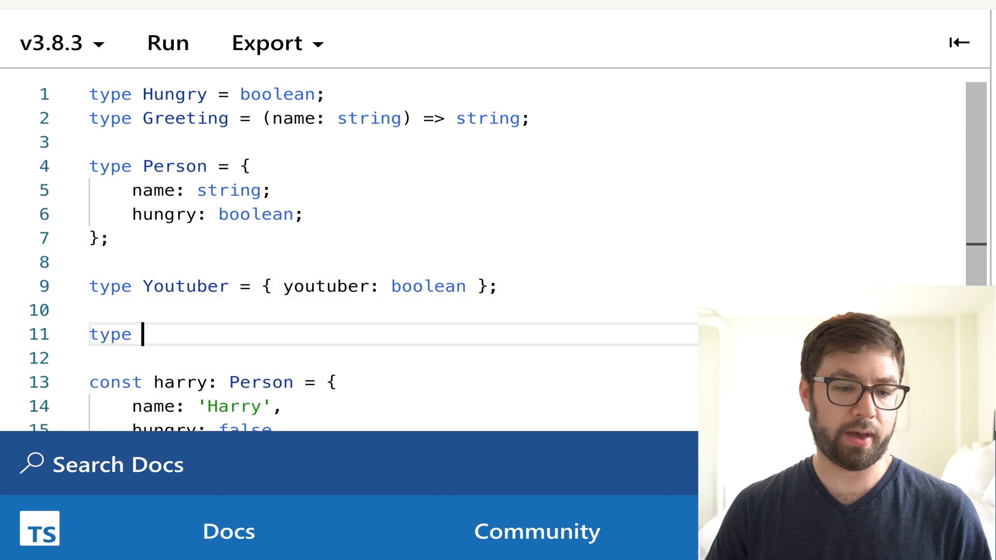
type("Harry = Person")
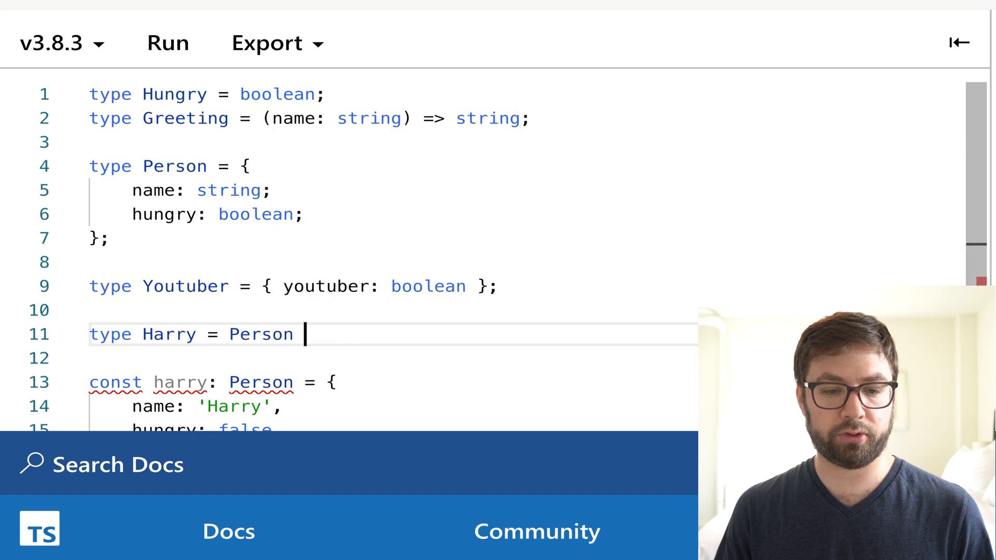
type("| Youtuber;")
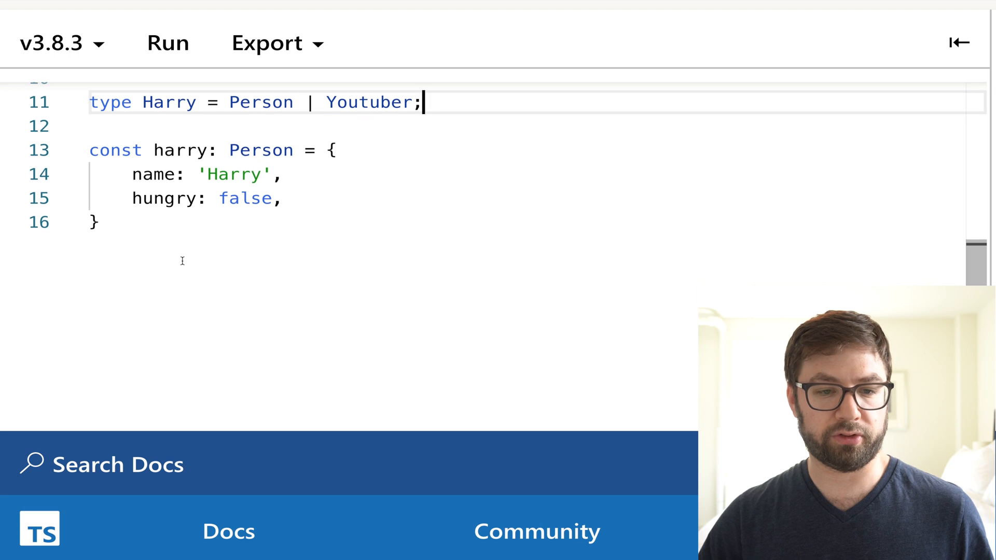
- Retype the harry constant as Harry instead of Person
scroll("up", 3)
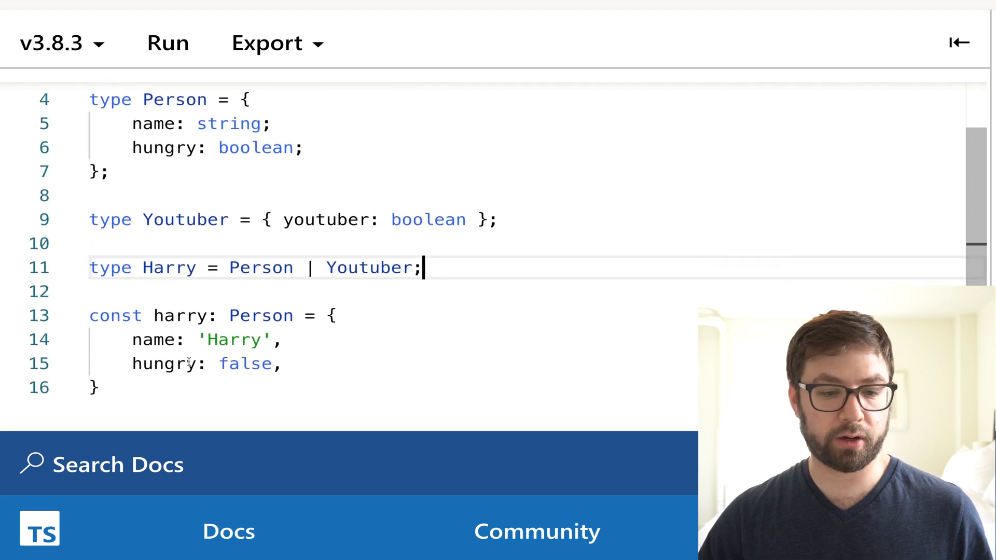
mouse_move(178, 315)
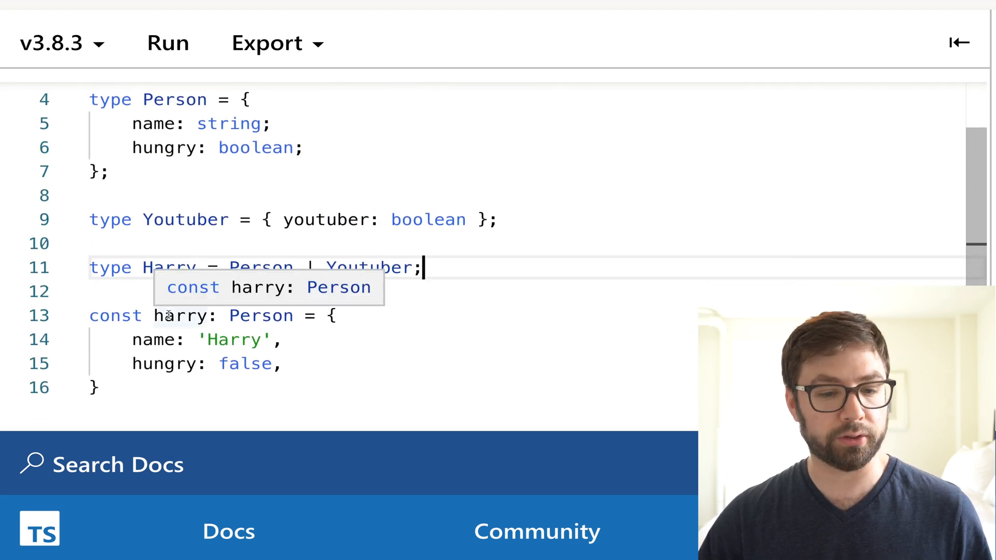
double_click(261, 315)
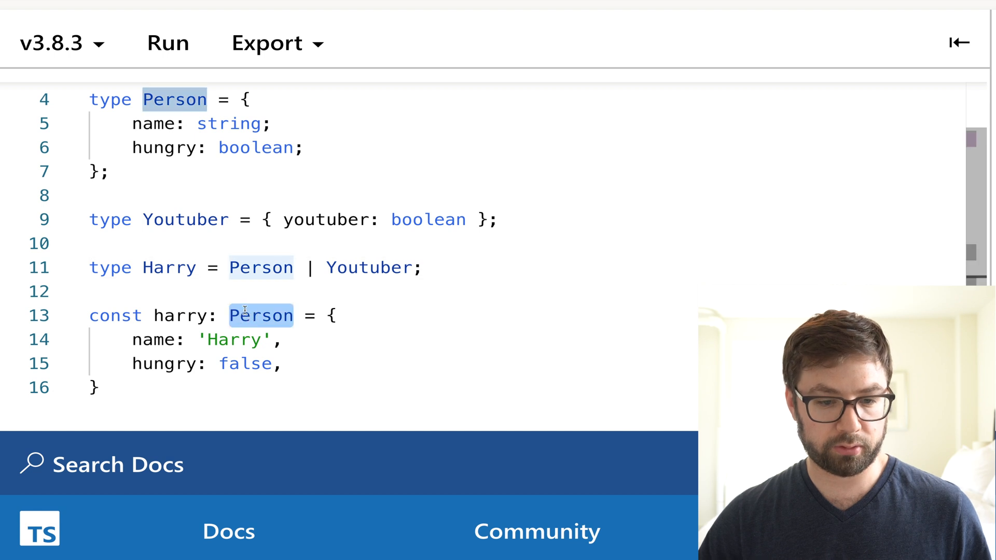
type("Harry")
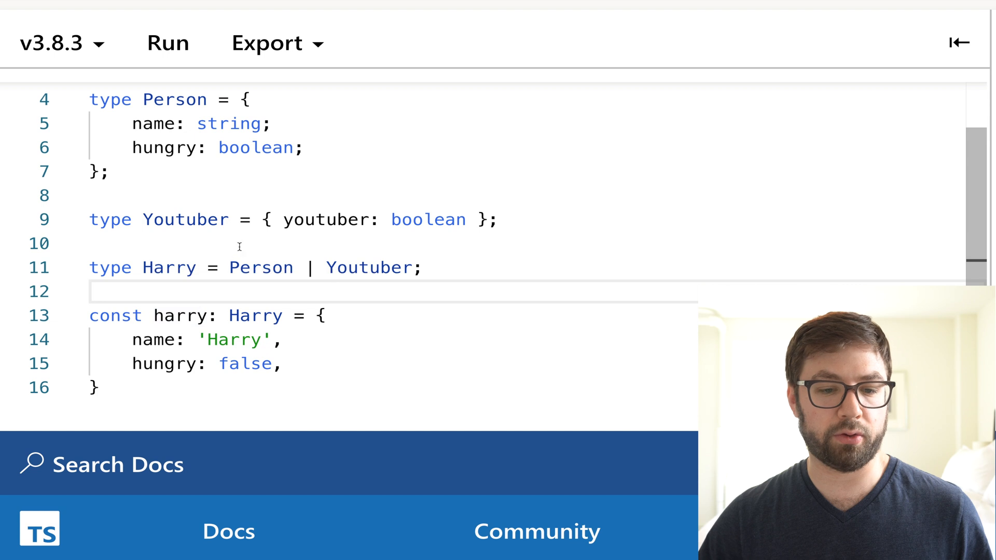
- Make harry hold only youtuber: true, removing the name and hungry properties
double_click(369, 266)
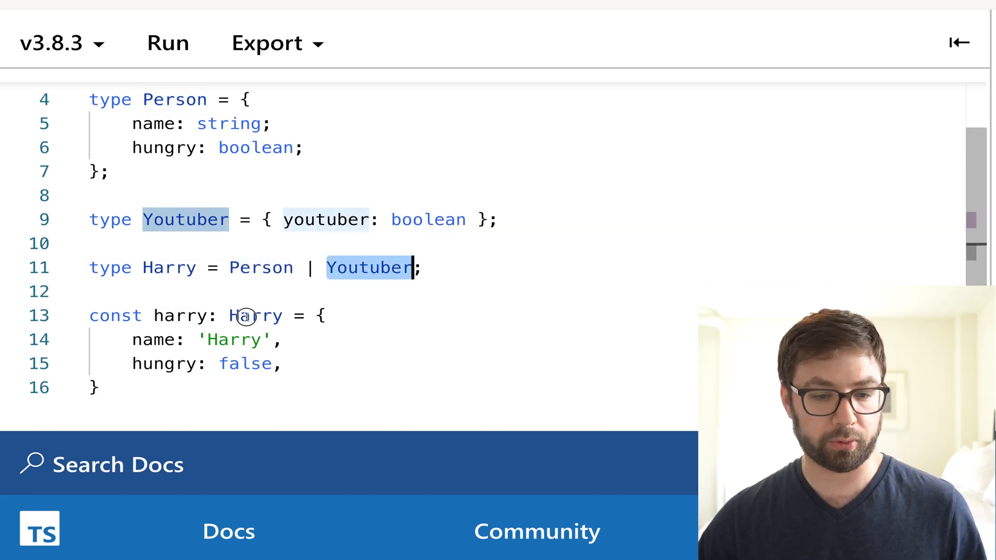
type("youtuber: false,")
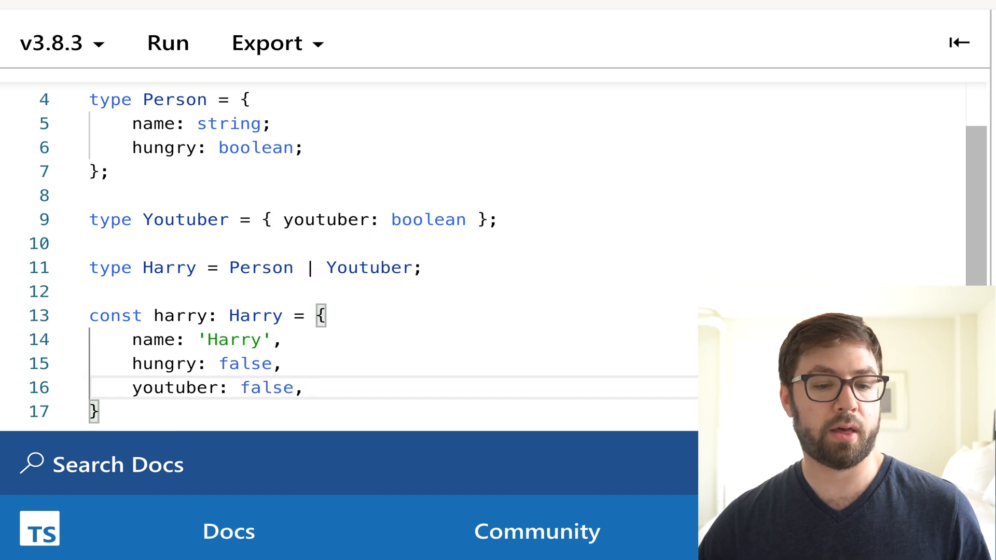
type("tru")
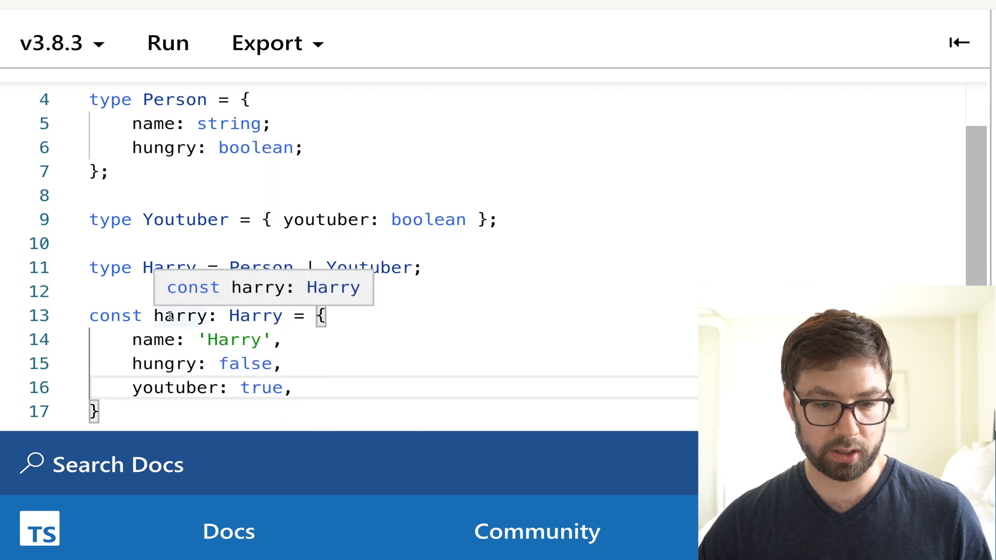
left_click(284, 363)
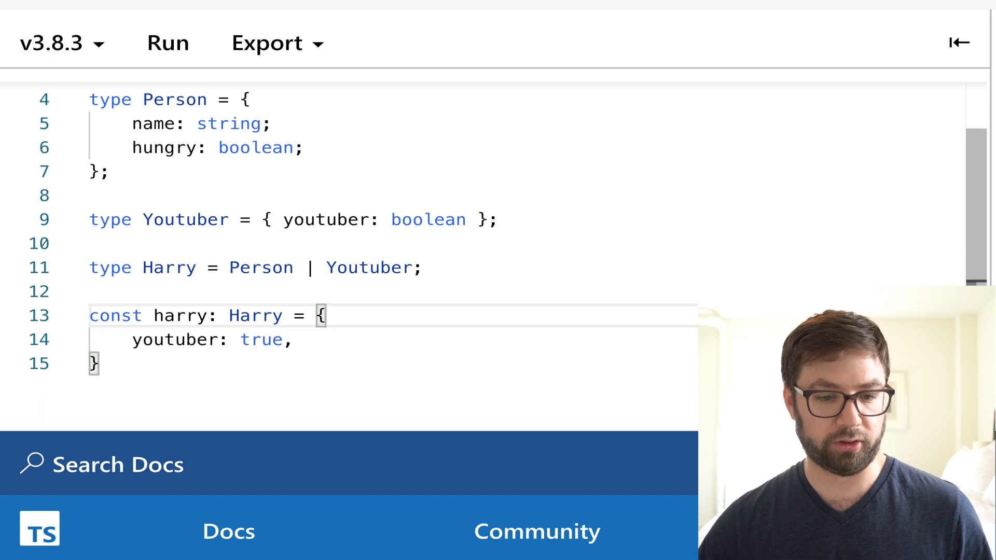
double_click(179, 316)
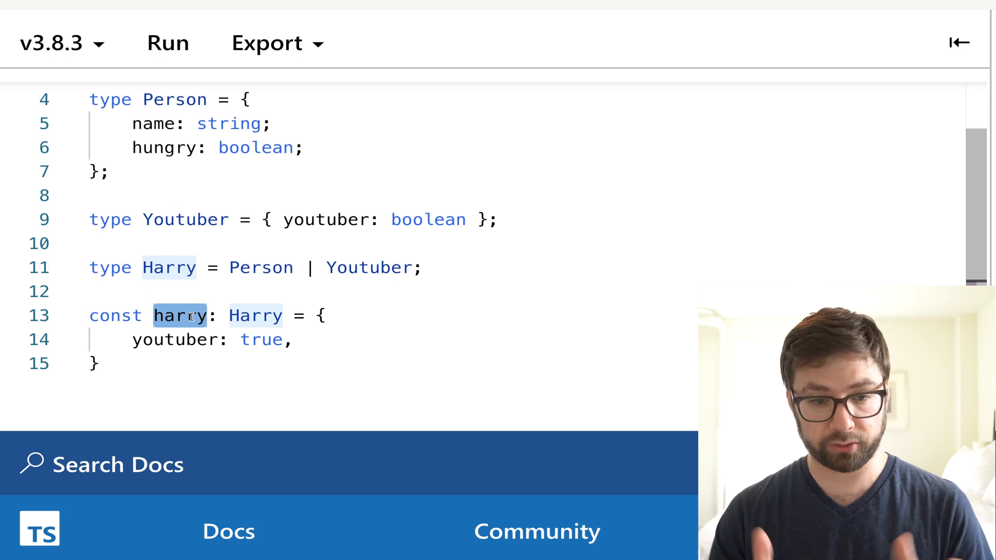
scroll("up", 3)
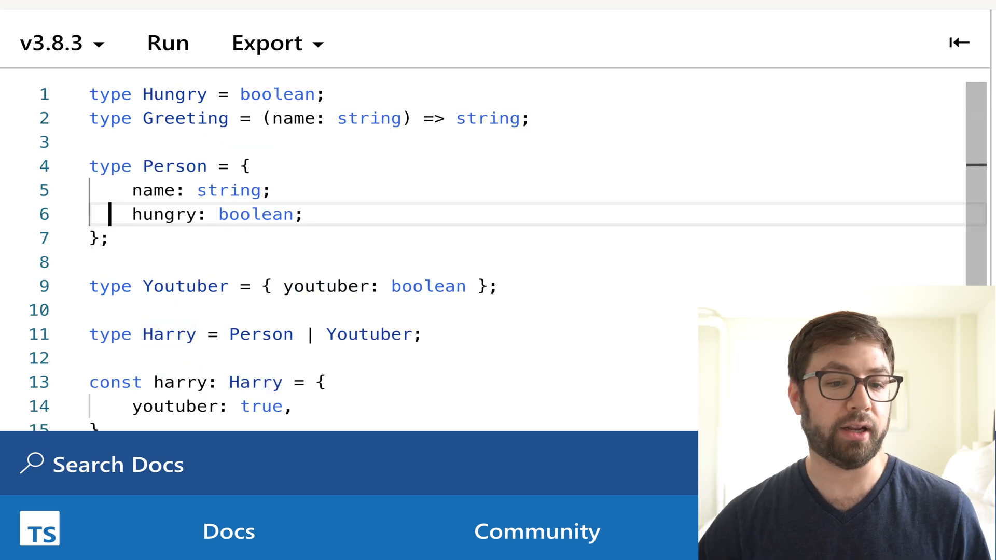
- Add const greeting: Greeting = (name) => 'Hello!'; below the Greeting type
left_click(526, 118)
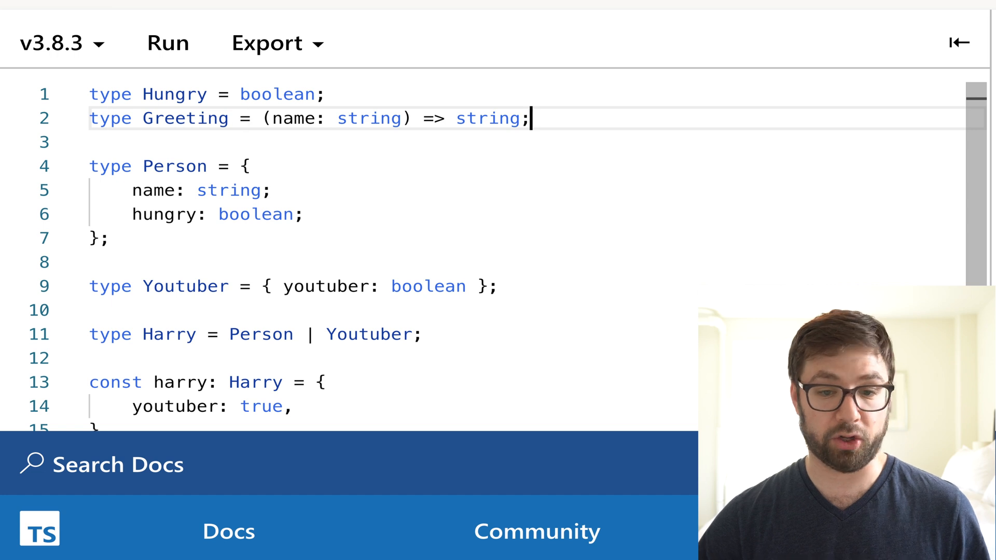
key("Enter")
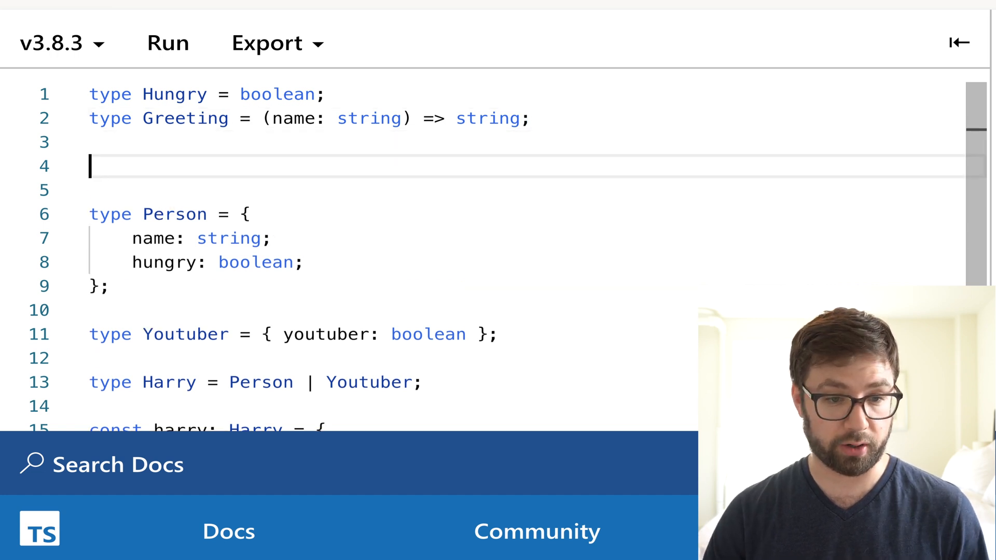
type("const greet")
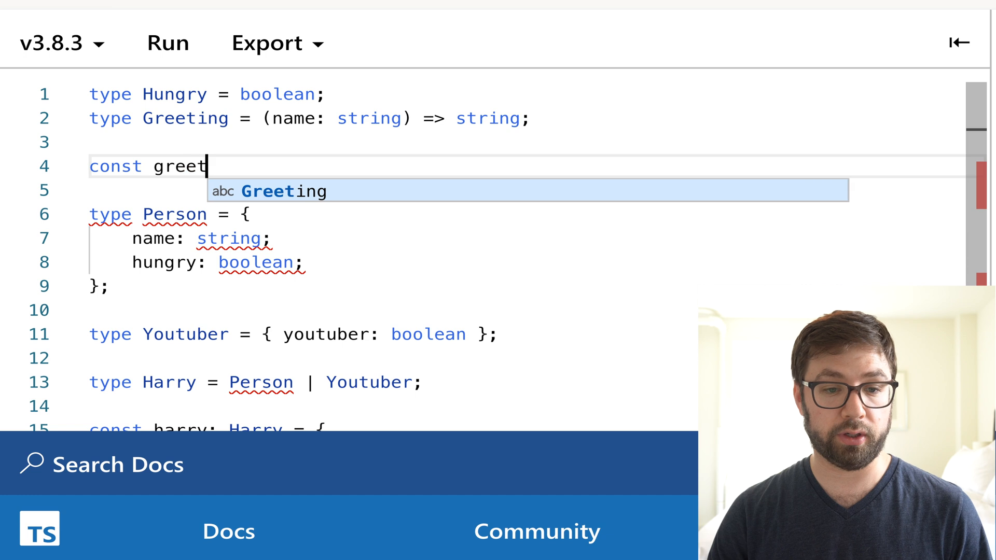
type("ing: Greeting = (name) => 'Hel")
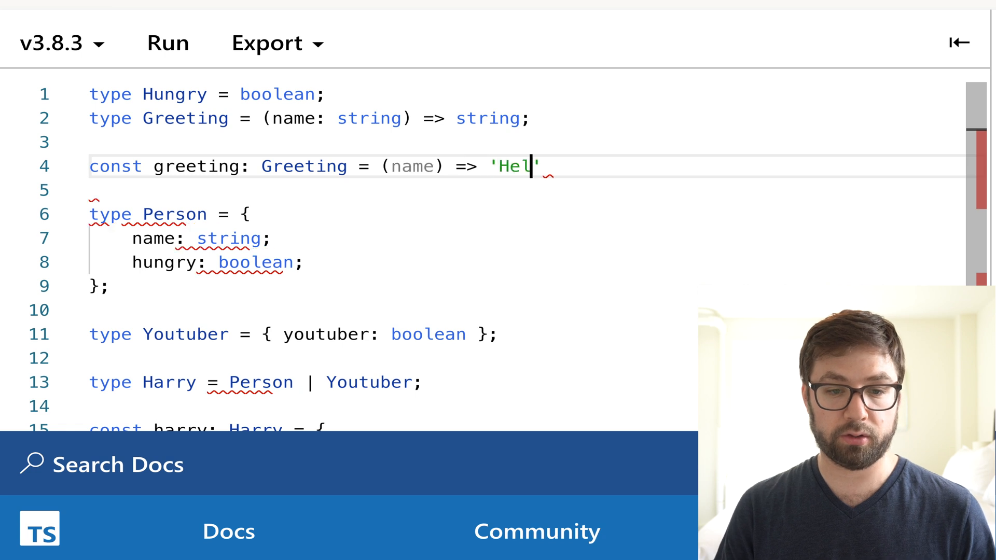
type("lo!';")
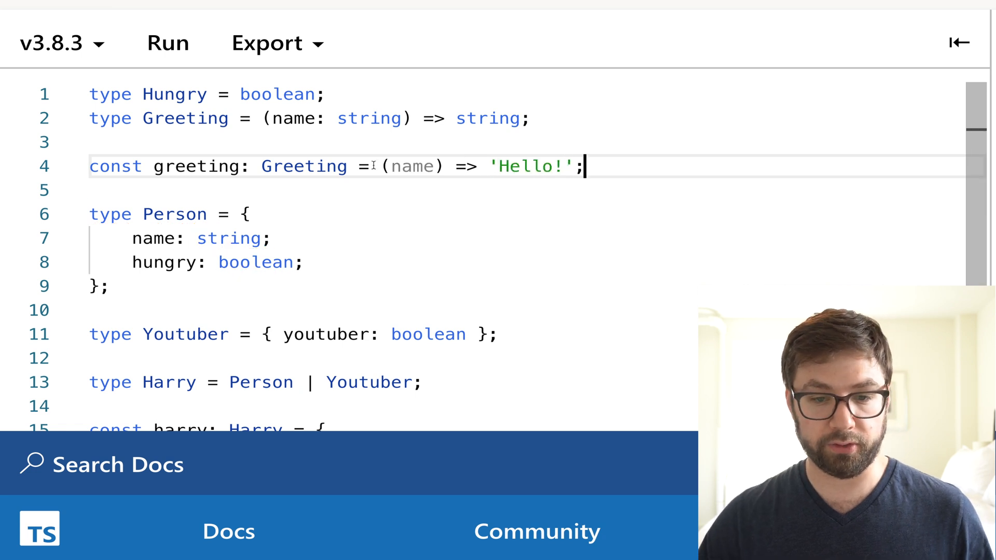
left_click(120, 119)
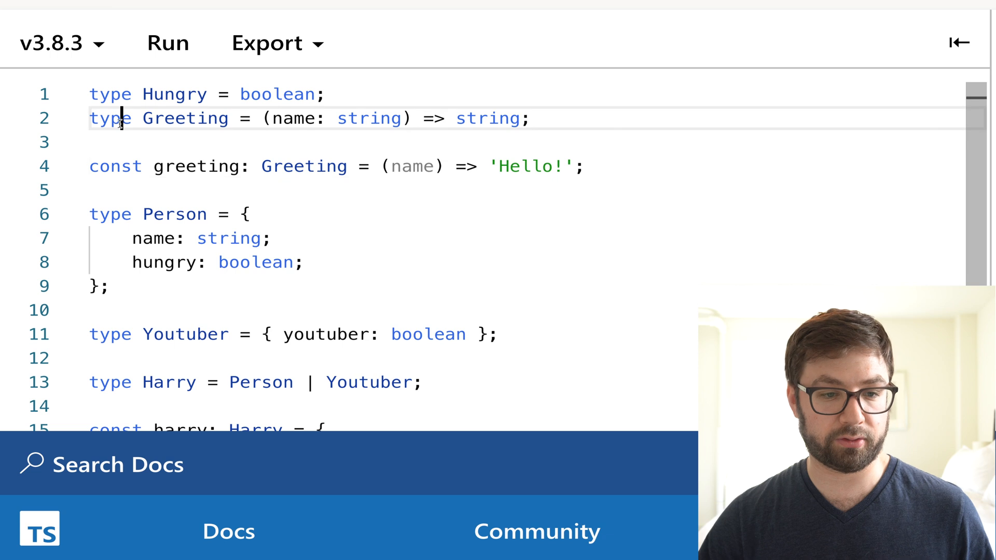